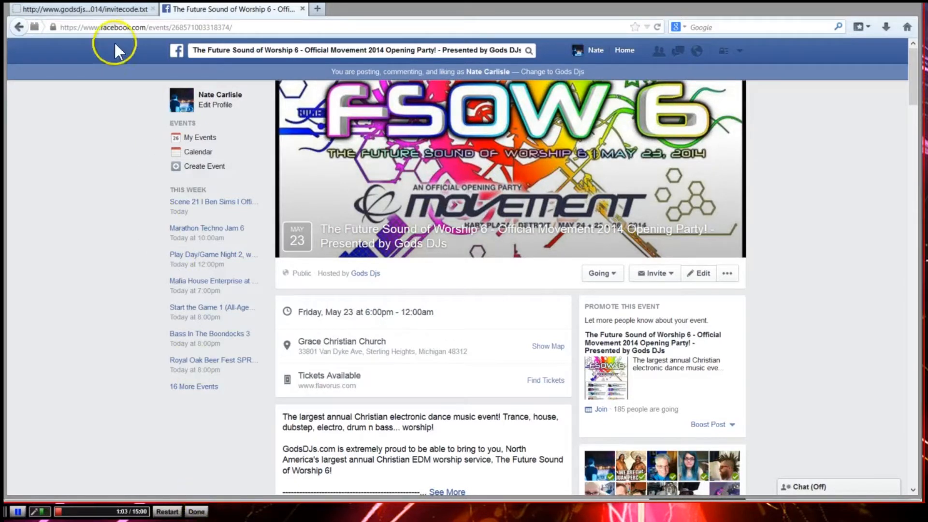
# Glance at the auto-check script file, then choose Friends from the event's Invite menu to open the Invite Friends dialog
pyautogui.click(83, 9)
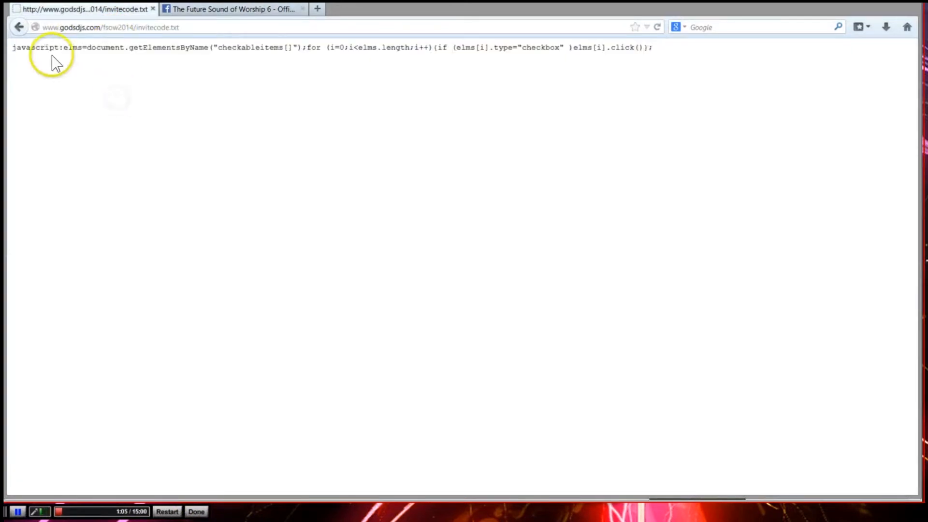
pyautogui.moveTo(116, 62)
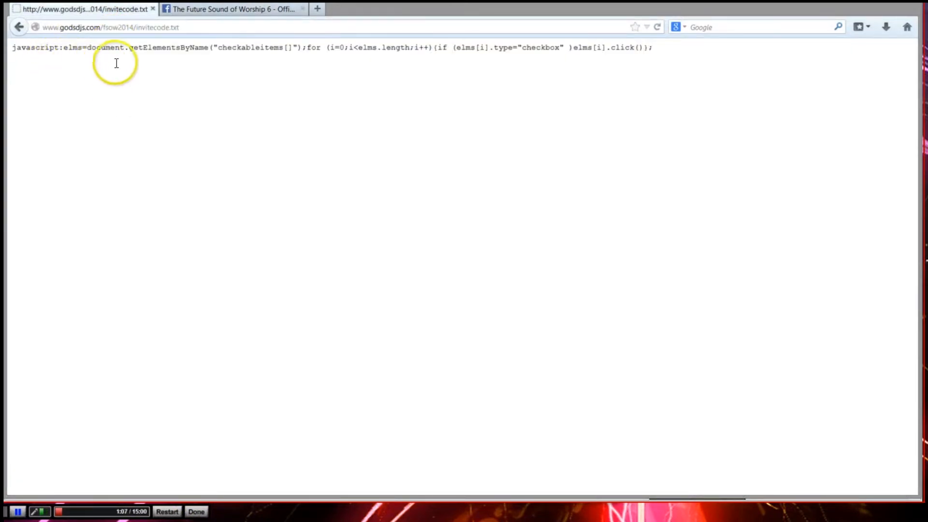
pyautogui.moveTo(165, 67)
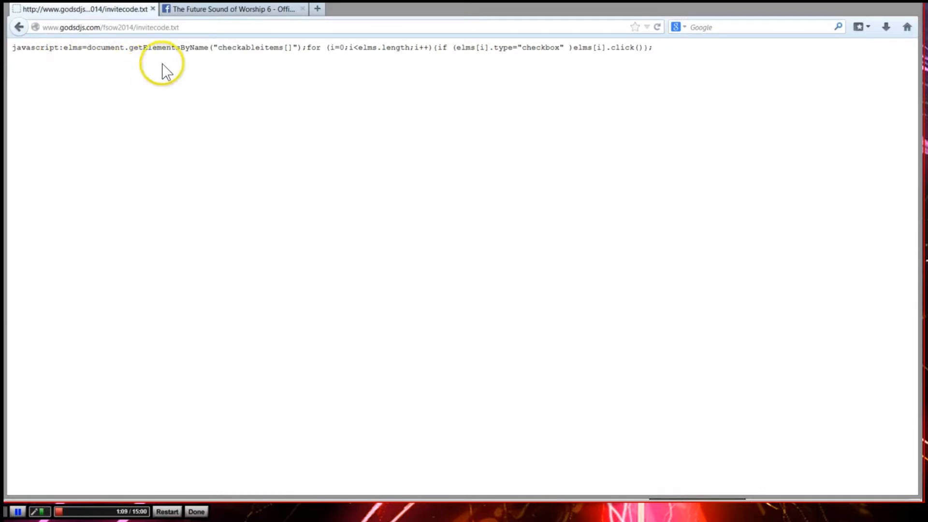
pyautogui.moveTo(251, 68)
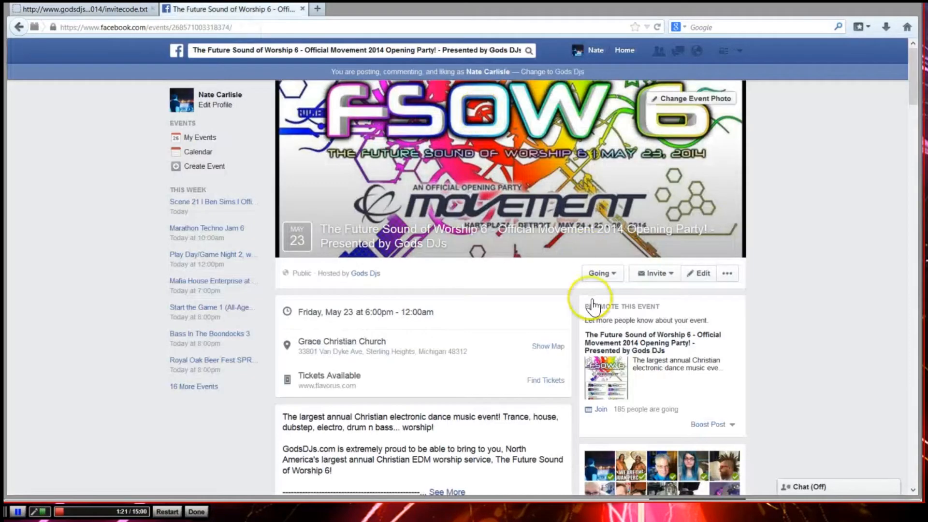
pyautogui.moveTo(840, 420)
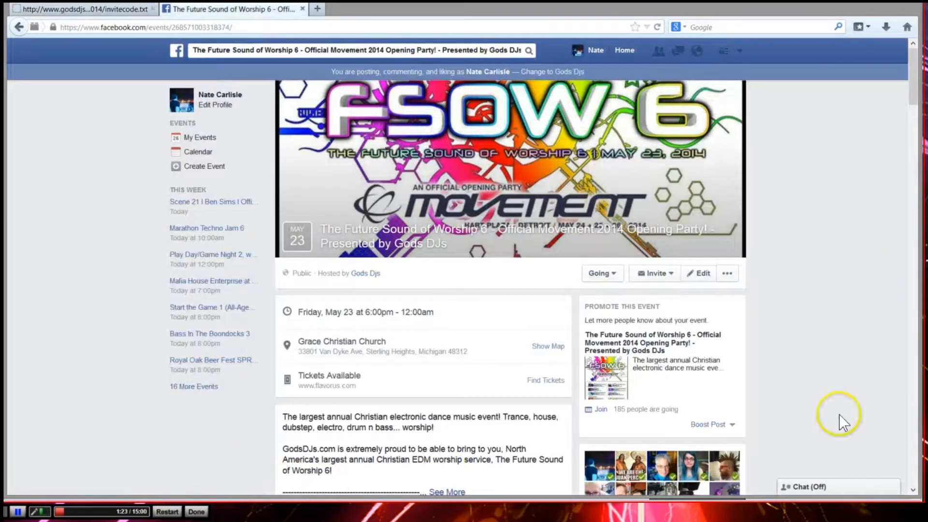
pyautogui.click(655, 273)
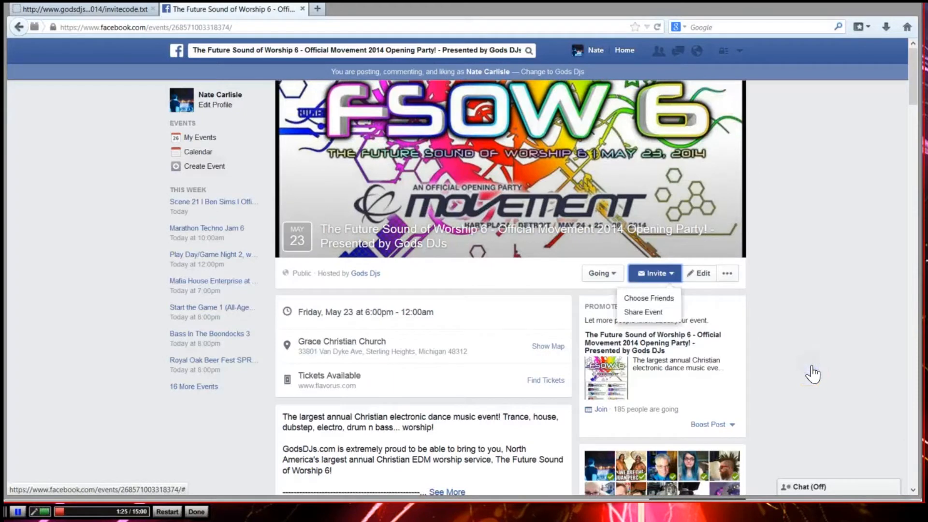
pyautogui.moveTo(649, 297)
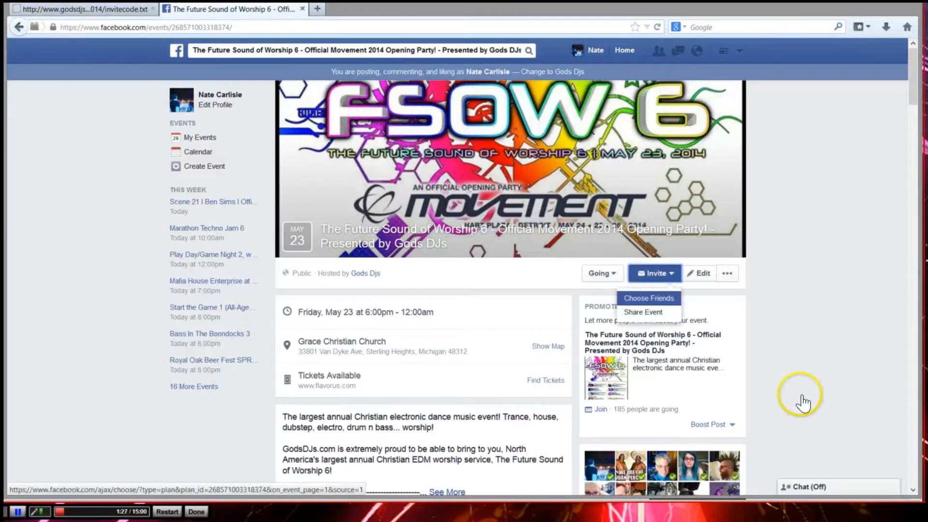
pyautogui.click(647, 298)
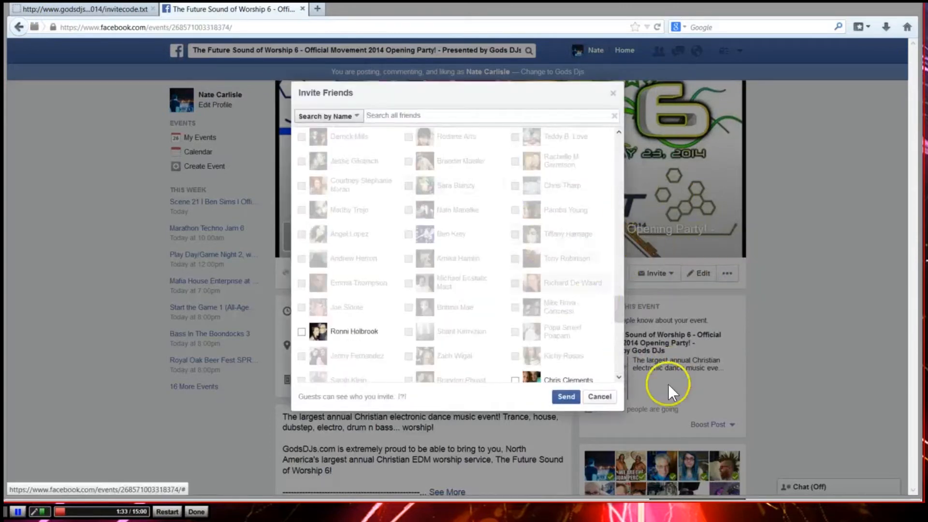
# Scroll the Invite Friends list all the way down so every friend entry loads
pyautogui.scroll(-3)
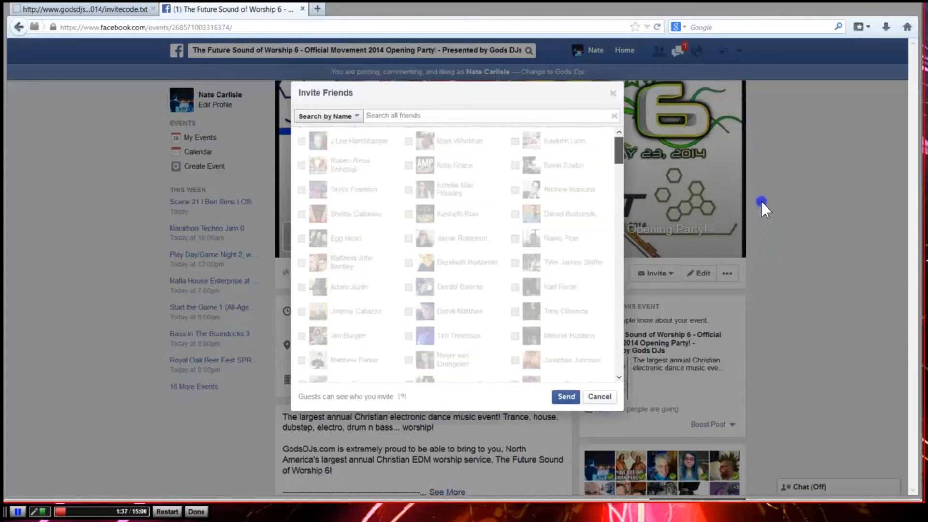
pyautogui.scroll(-3)
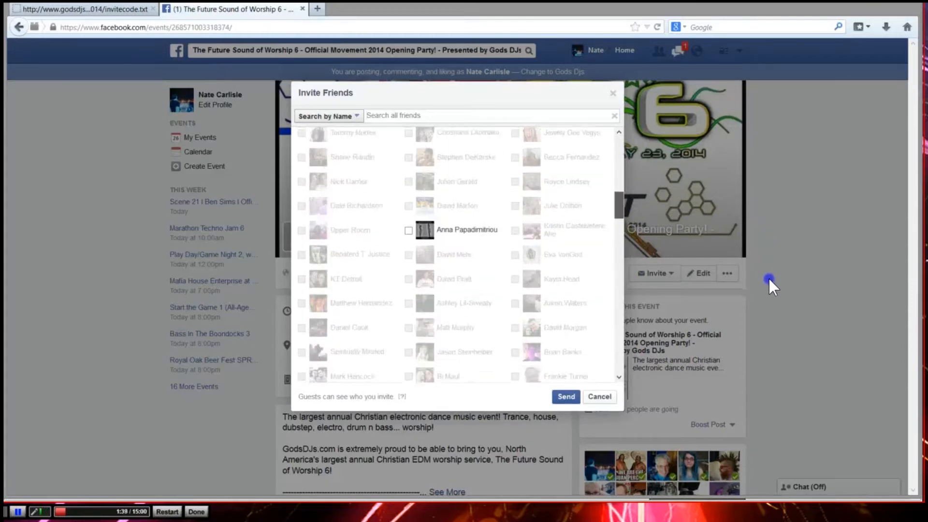
pyautogui.scroll(-3)
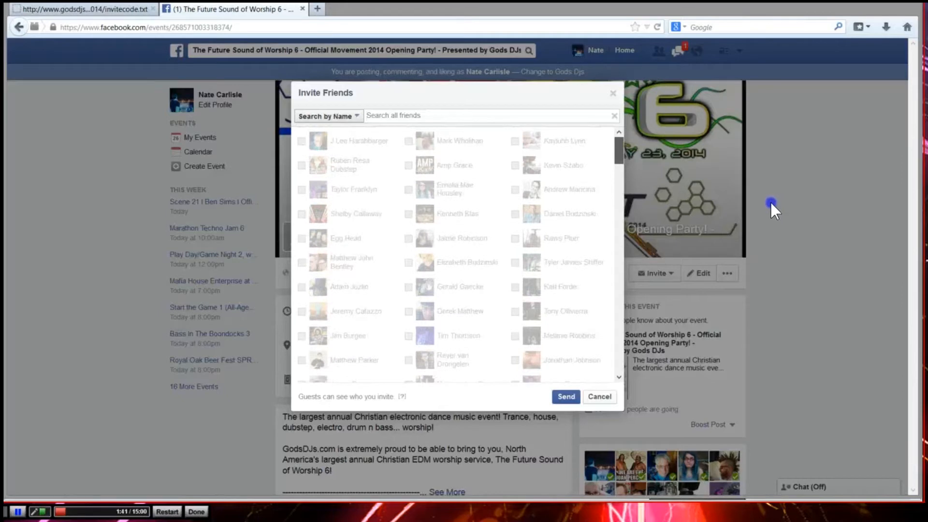
pyautogui.scroll(-3)
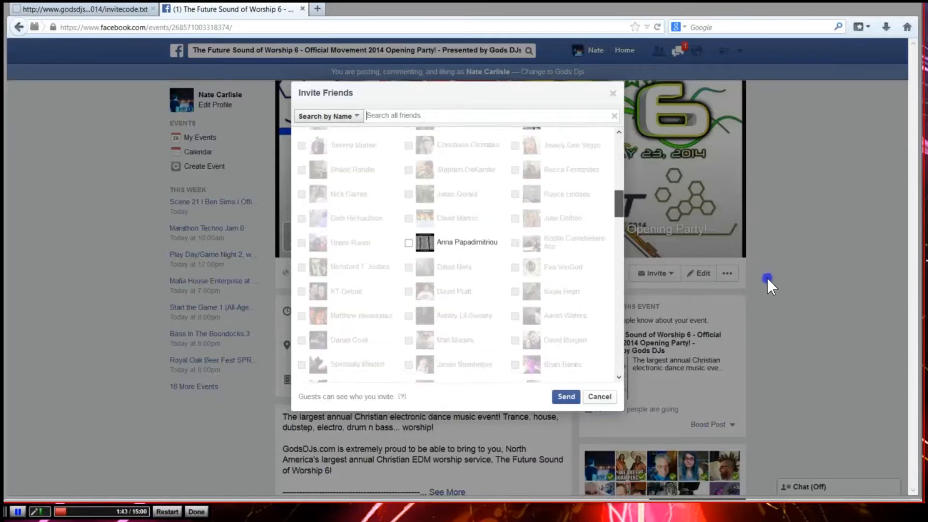
pyautogui.scroll(3)
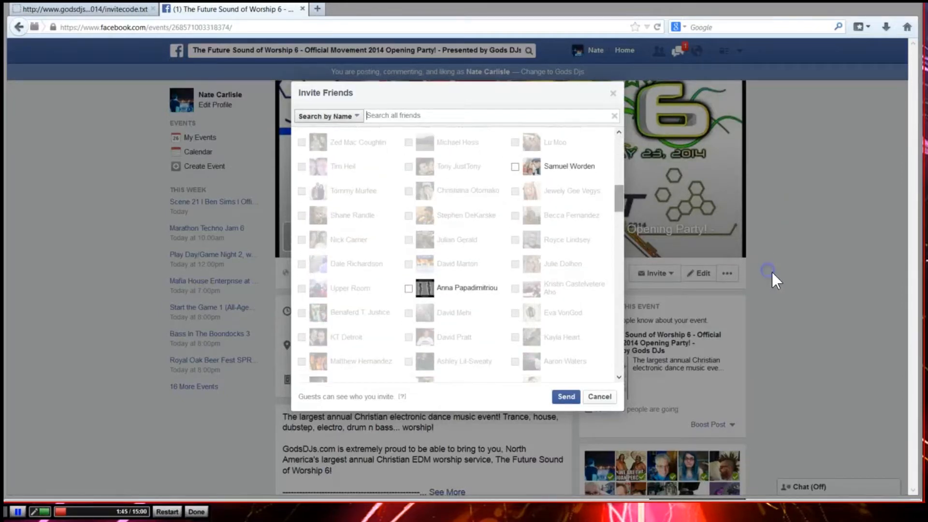
pyautogui.scroll(-3)
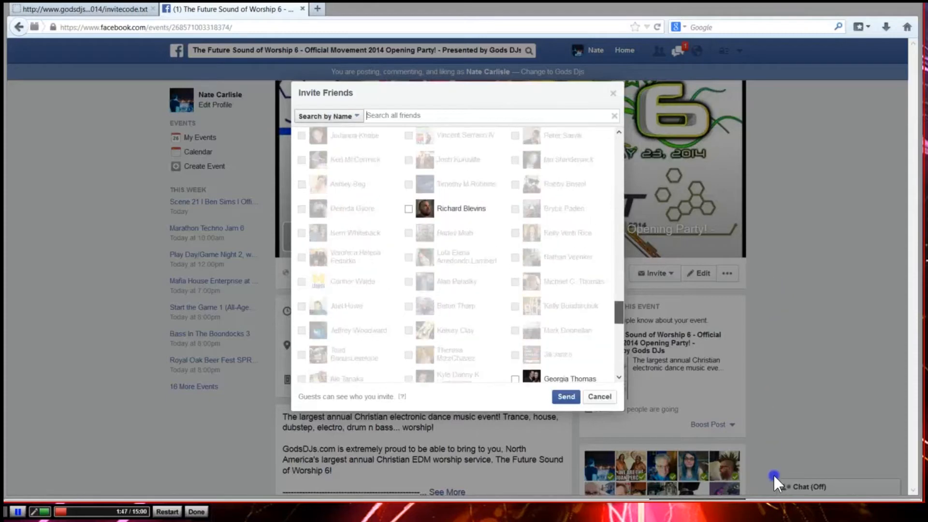
pyautogui.scroll(-3)
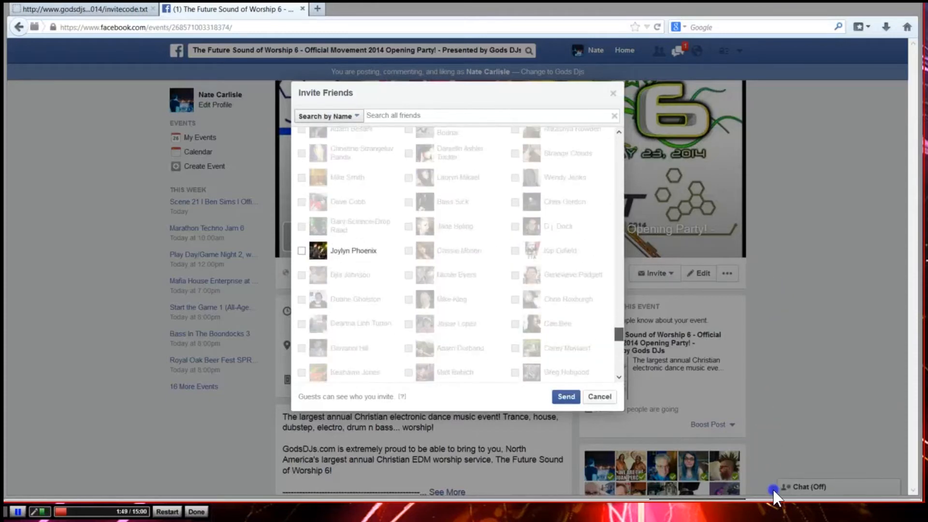
pyautogui.scroll(-3)
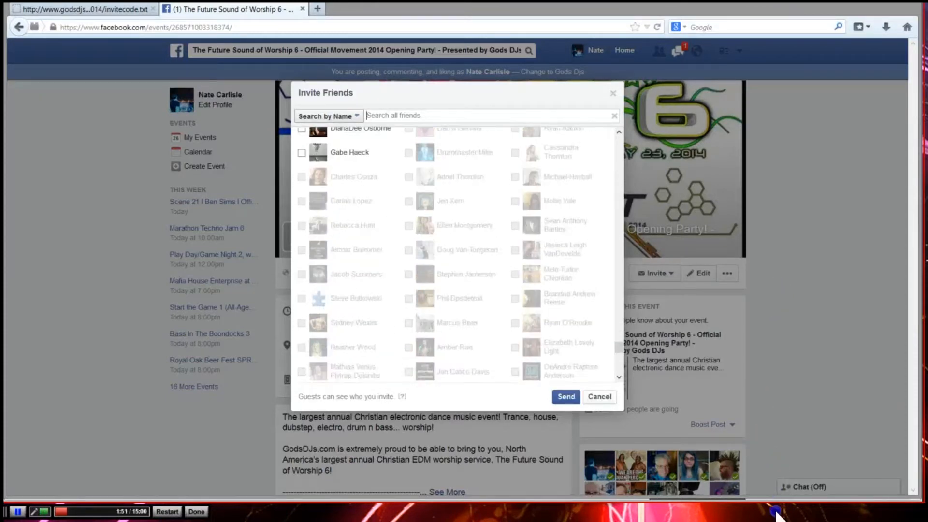
pyautogui.scroll(-3)
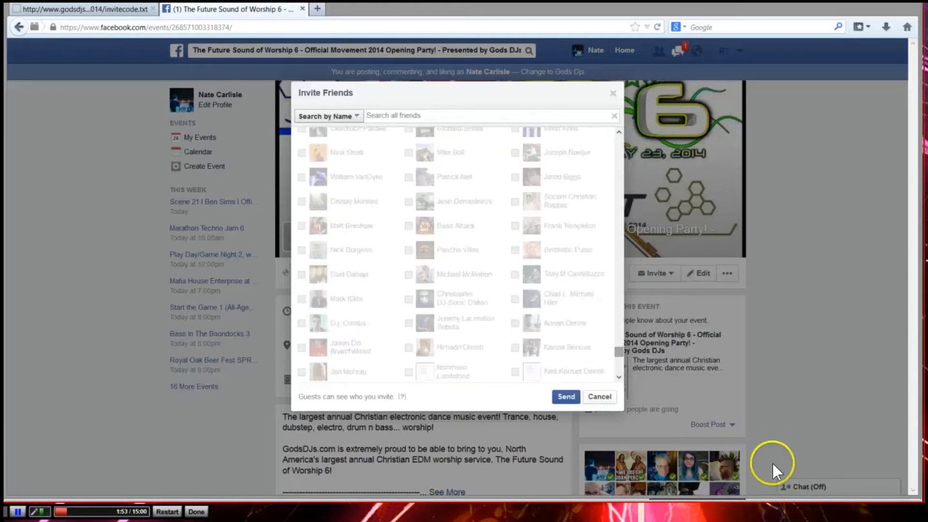
pyautogui.scroll(-3)
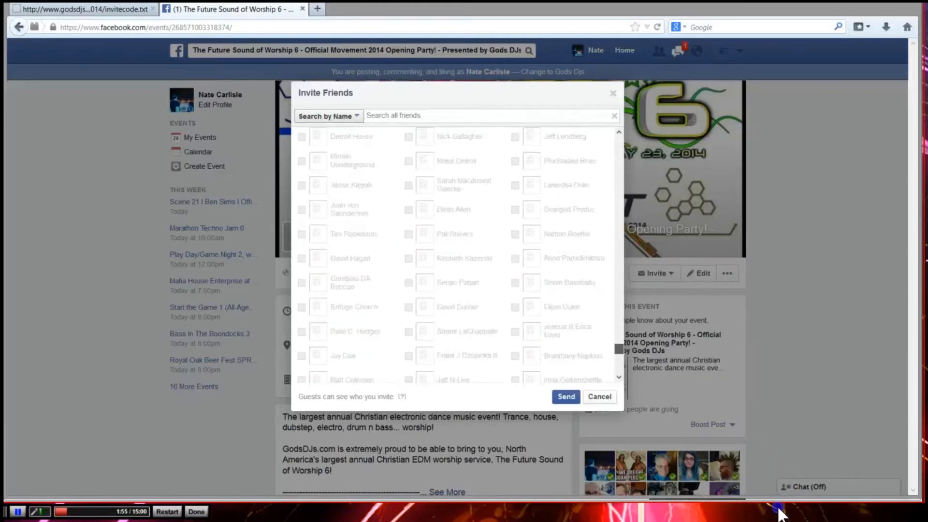
pyautogui.scroll(-3)
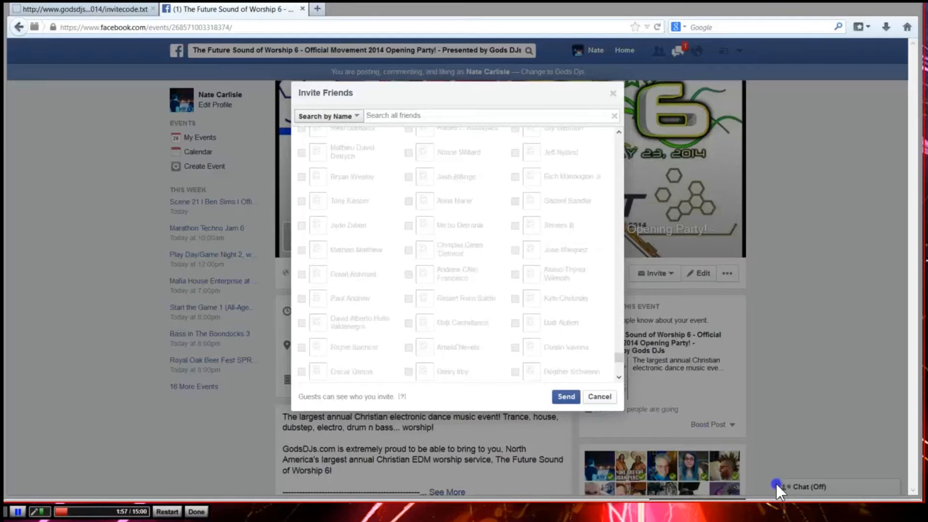
pyautogui.scroll(-3)
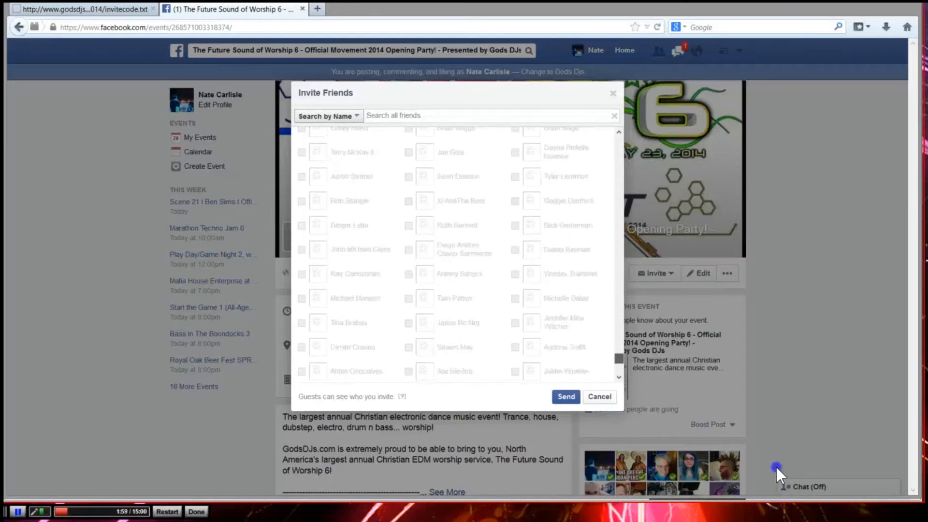
pyautogui.scroll(-3)
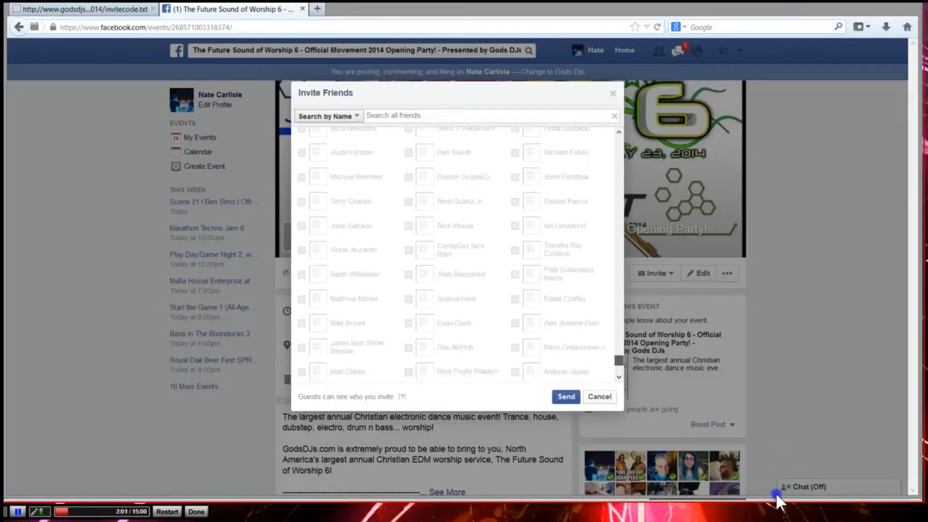
pyautogui.scroll(-3)
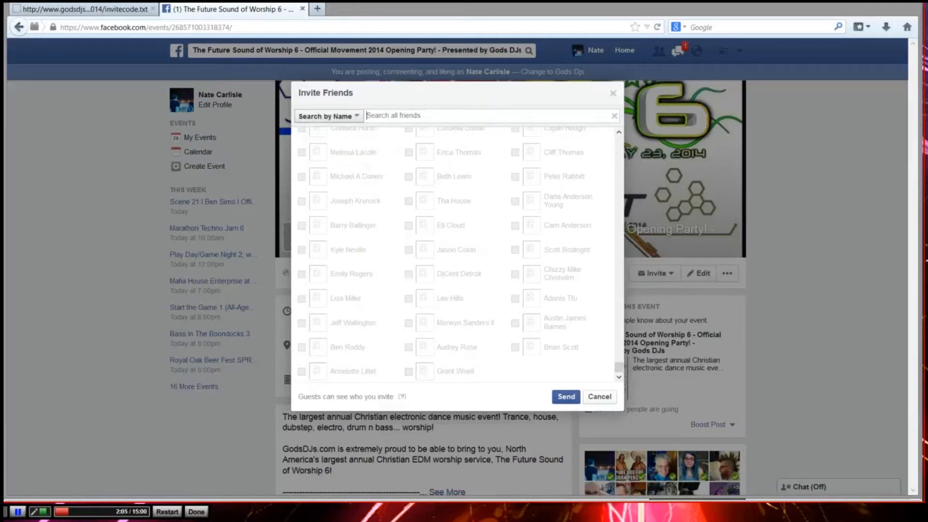
pyautogui.moveTo(152, 204)
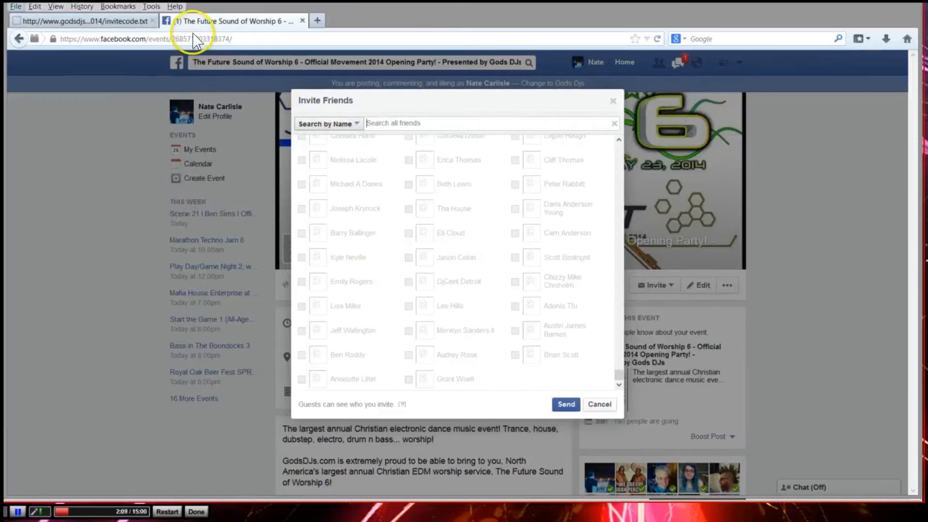
# Open Firefox's Web Console with F12, paste the checkbox-clicking JavaScript snippet and run it
pyautogui.click(151, 6)
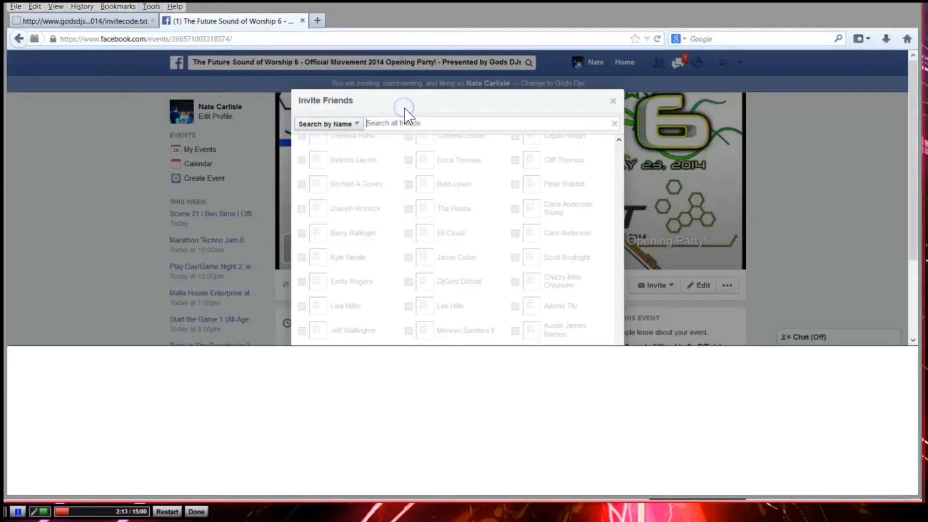
pyautogui.press('F12')
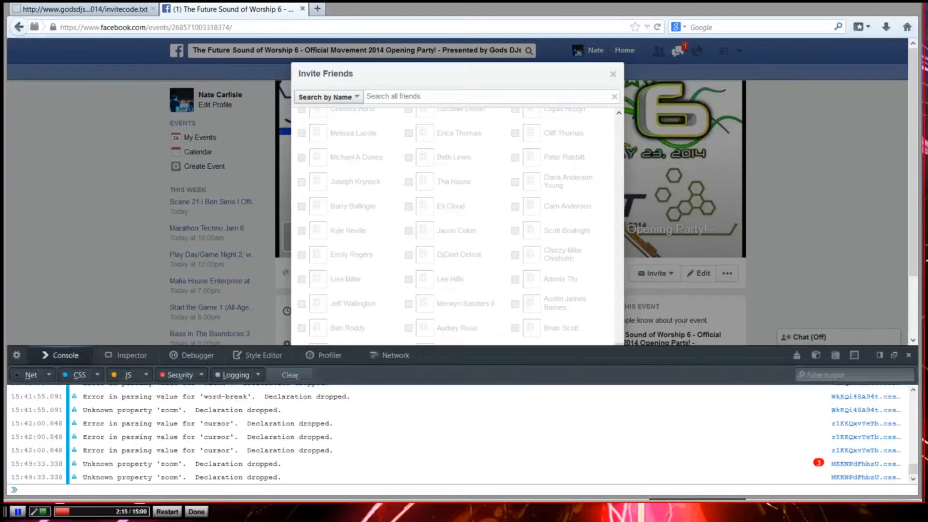
pyautogui.rightClick(14, 489)
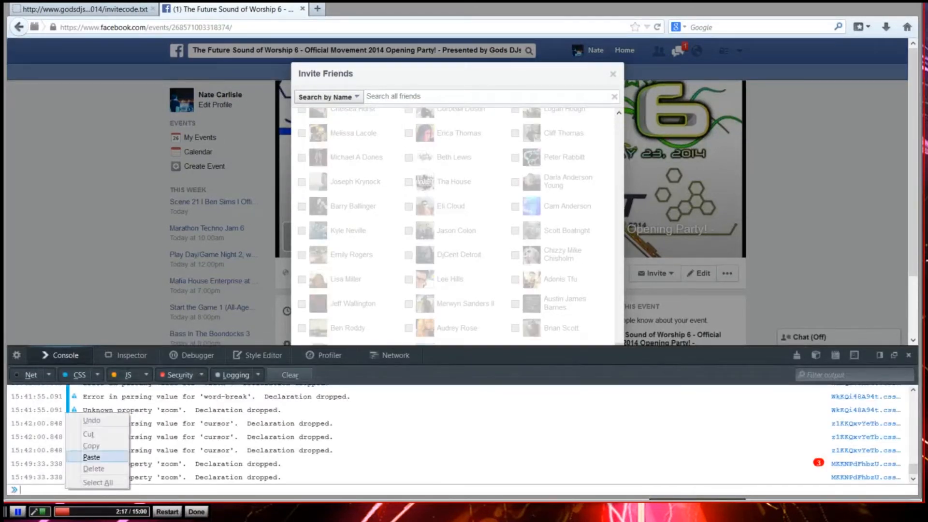
pyautogui.click(90, 457)
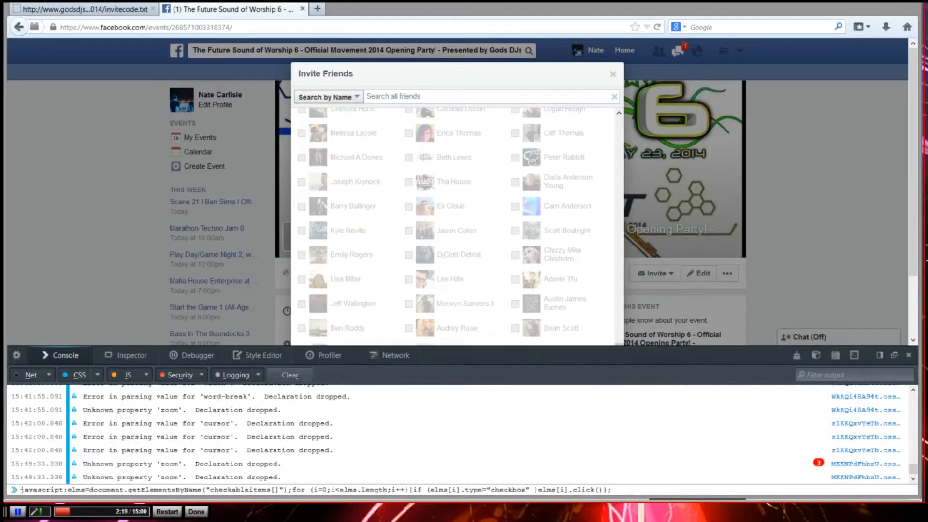
pyautogui.press('Return')
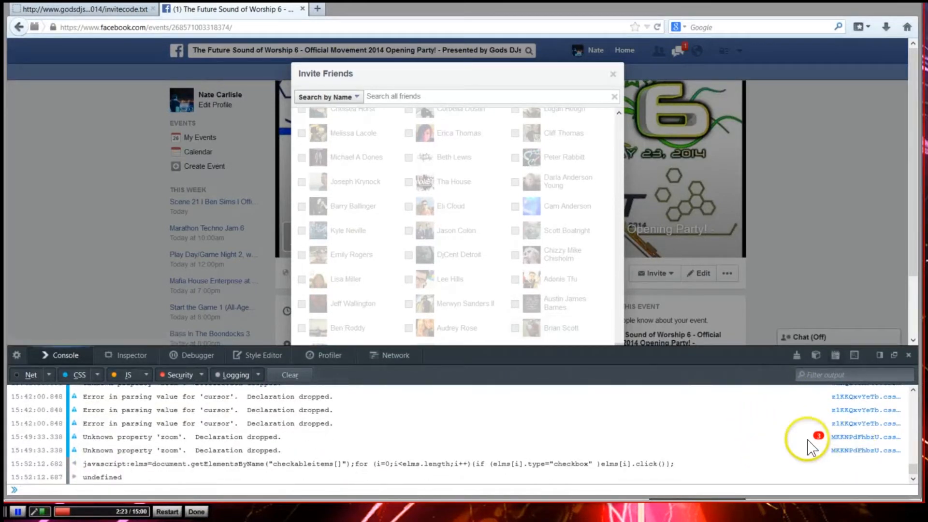
# Scroll back through the Invite Friends list to check which friends the script ticked
pyautogui.scroll(3)
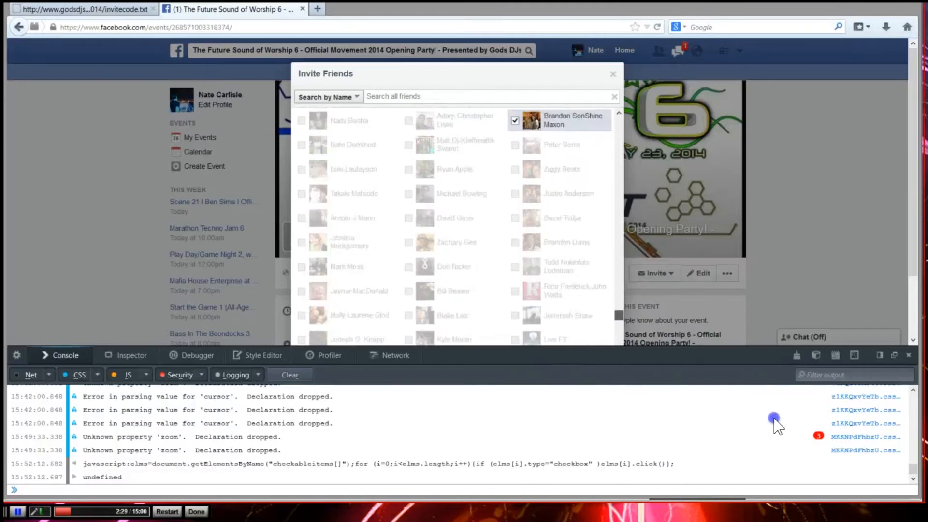
pyautogui.scroll(-3)
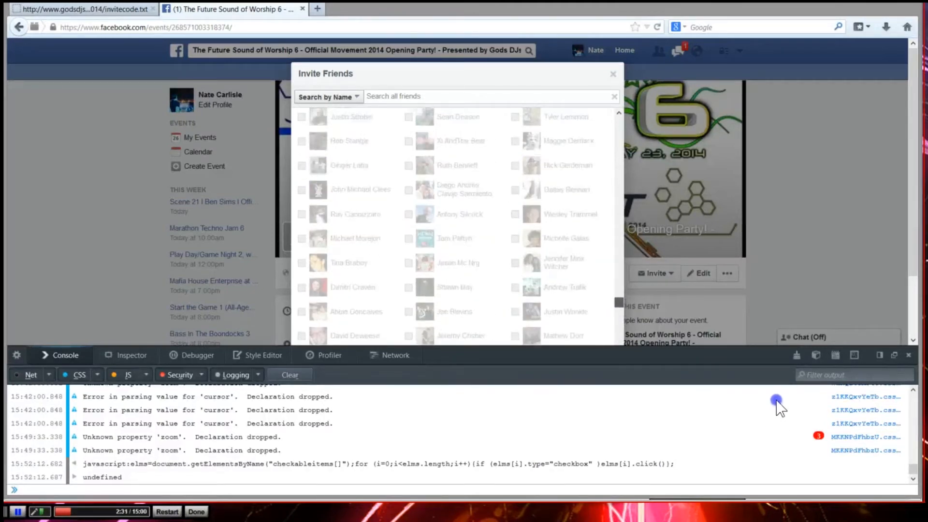
pyautogui.scroll(-3)
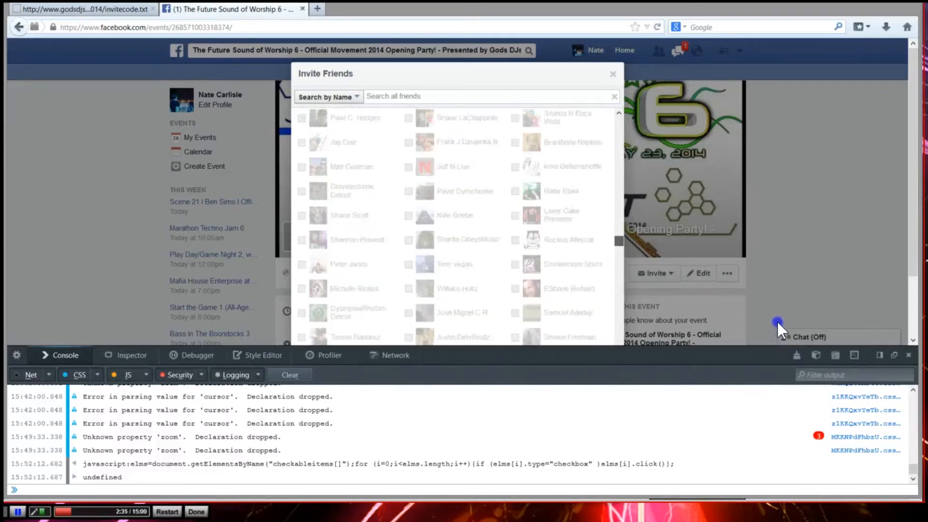
pyautogui.scroll(-3)
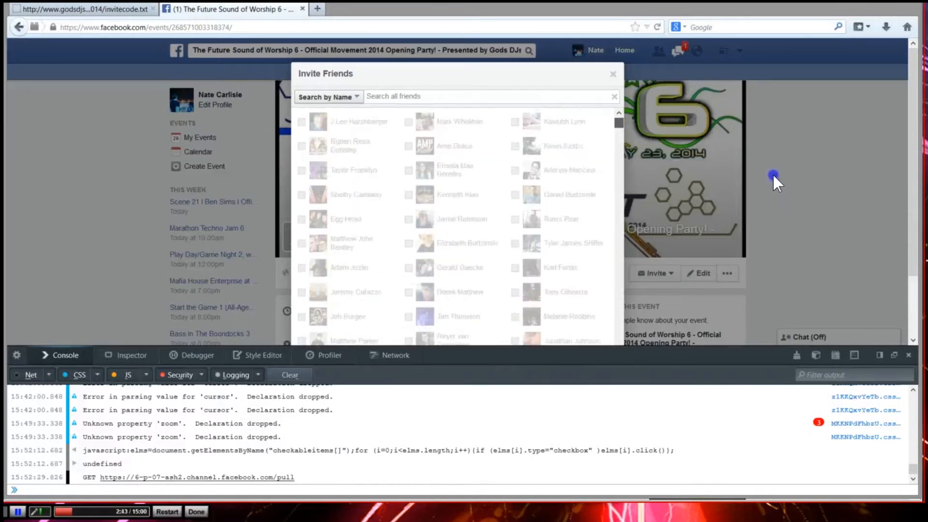
pyautogui.moveTo(764, 115)
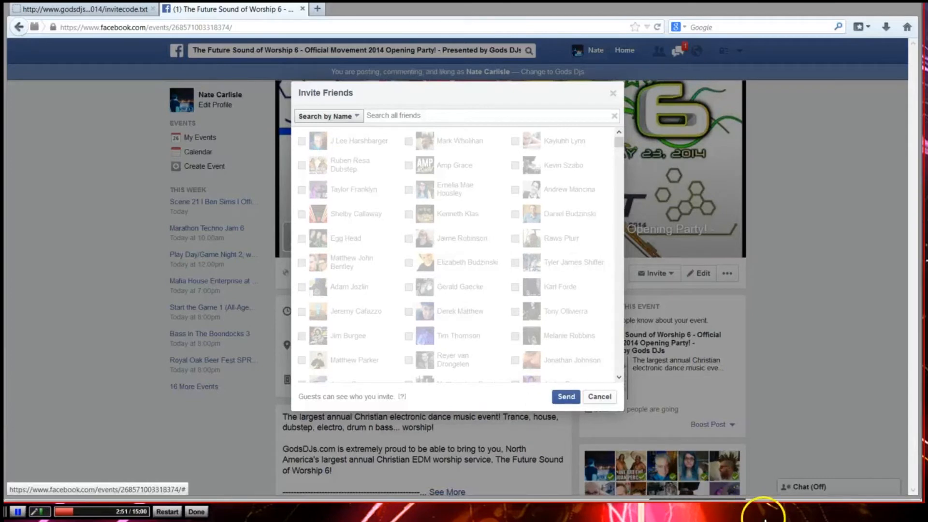
# Switch to the Chrome window showing The Future Sound of Worship 6 event page
pyautogui.click(599, 397)
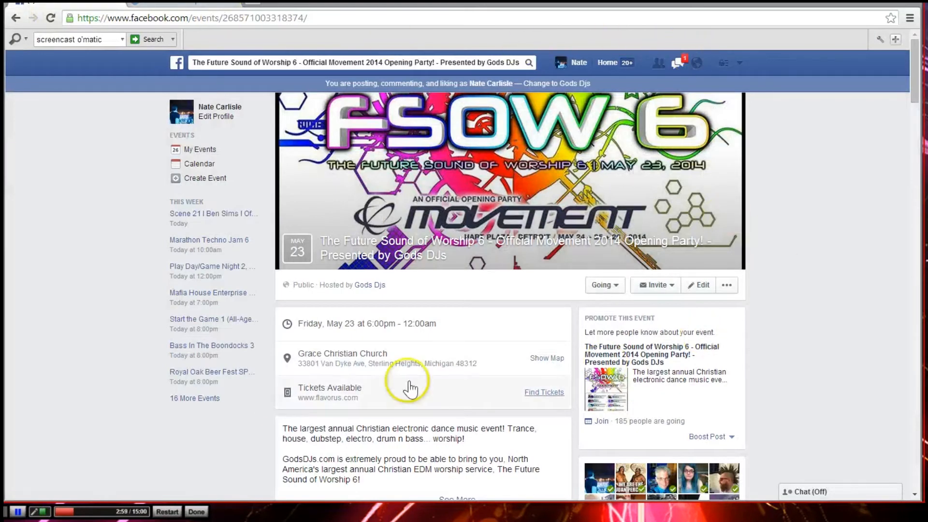
pyautogui.moveTo(651, 289)
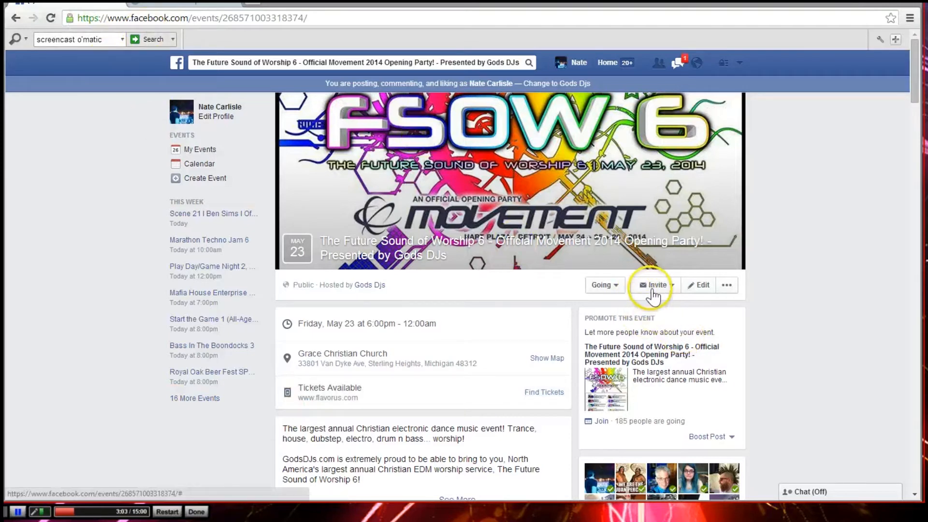
# Reopen the event's Invite Friends dialog from the Invite menu in Chrome
pyautogui.click(652, 284)
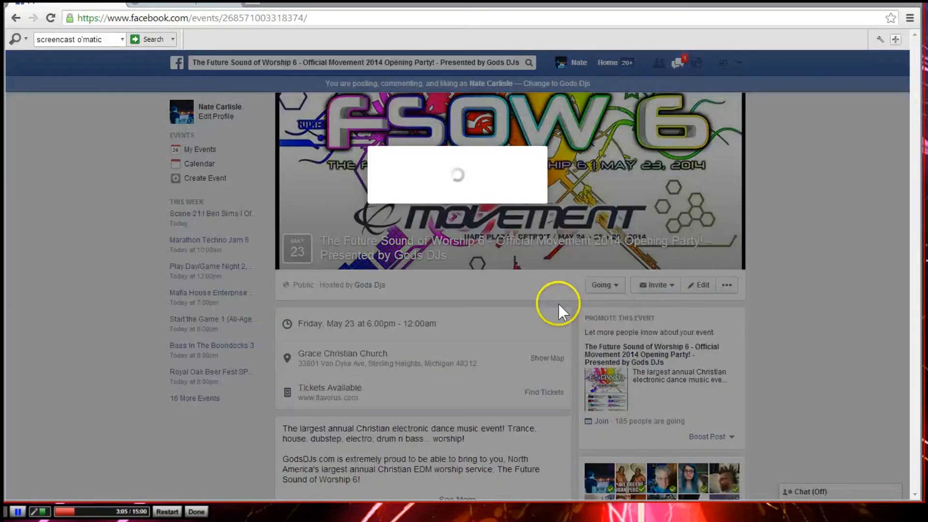
pyautogui.click(654, 284)
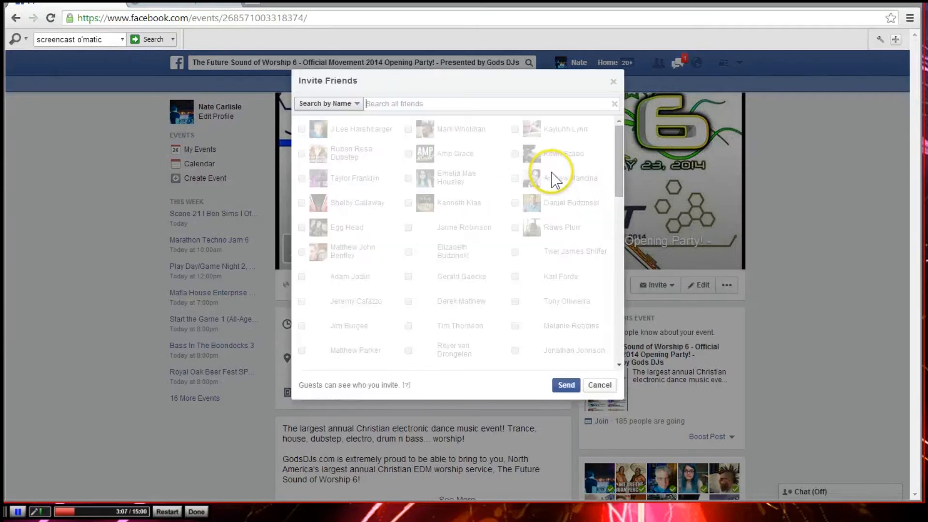
# Scroll the Invite Friends list to the bottom so the full friend list loads
pyautogui.scroll(-3)
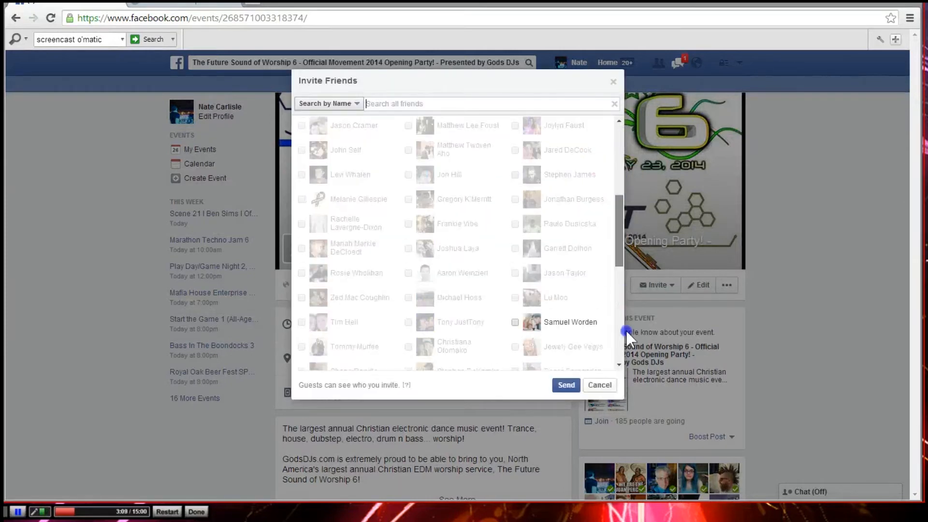
pyautogui.scroll(-3)
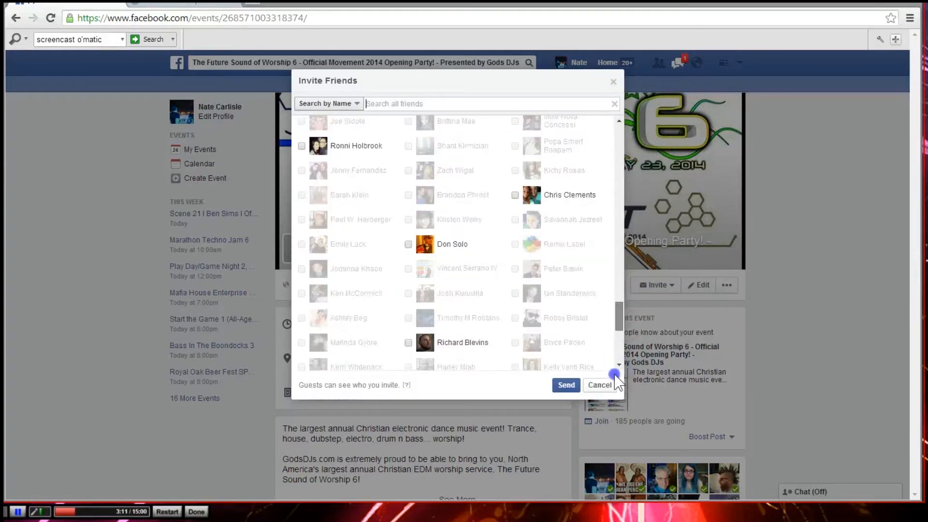
pyautogui.scroll(-3)
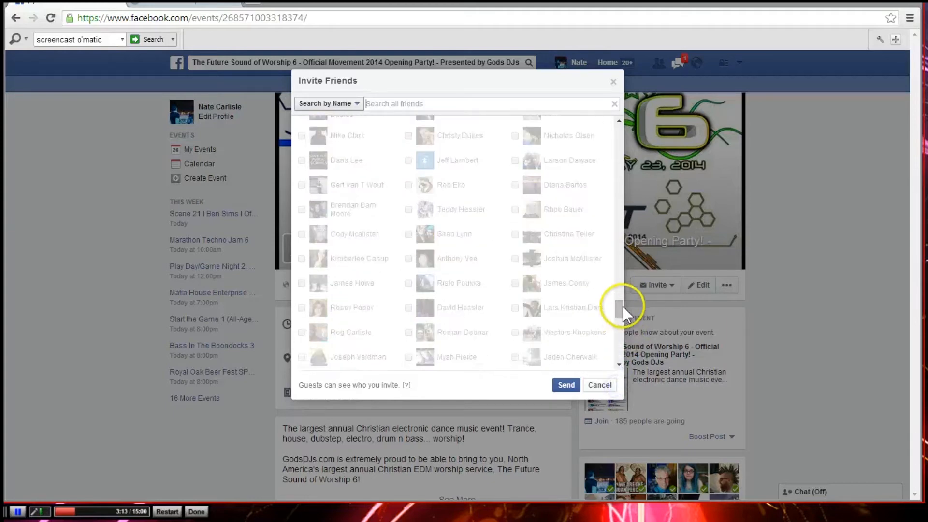
pyautogui.scroll(-3)
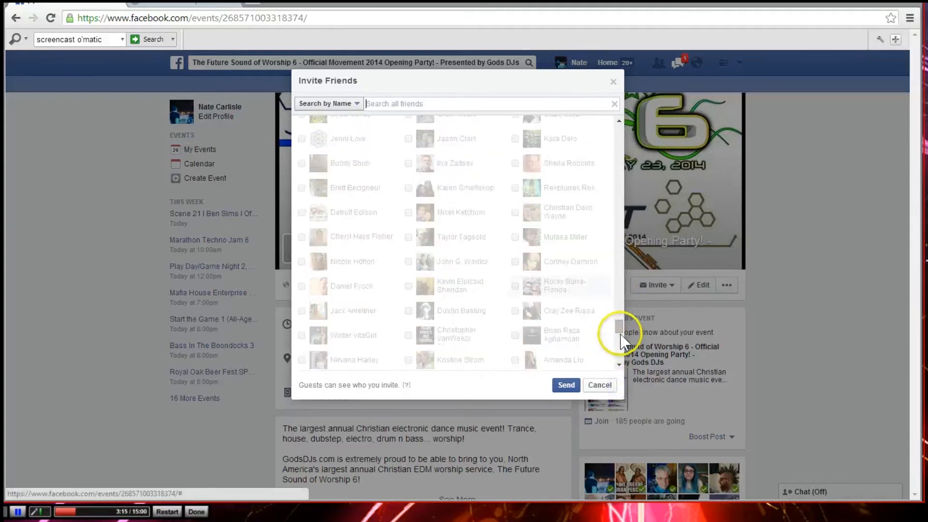
pyautogui.scroll(-3)
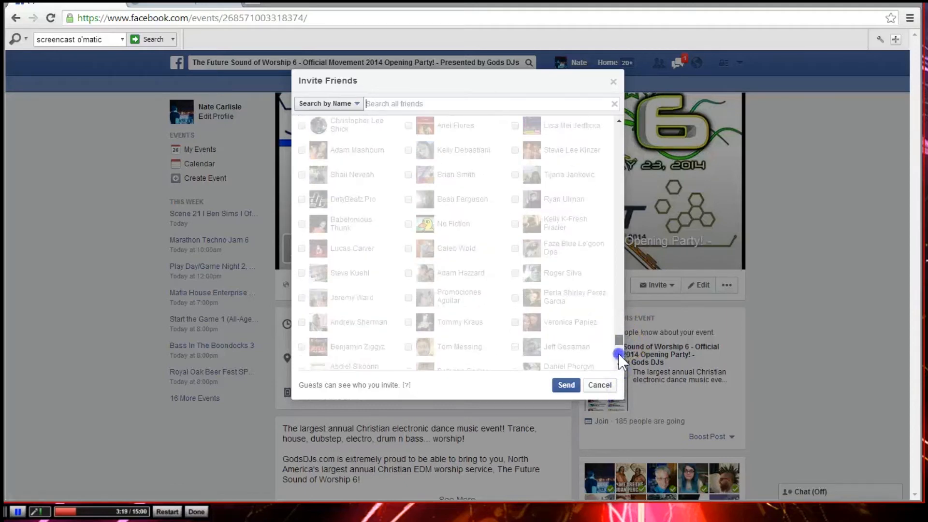
pyautogui.scroll(-3)
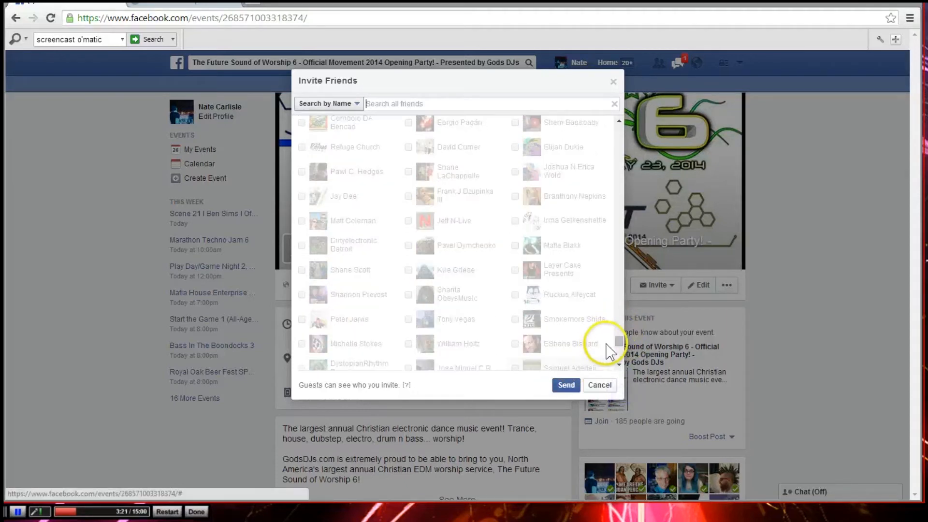
pyautogui.scroll(-3)
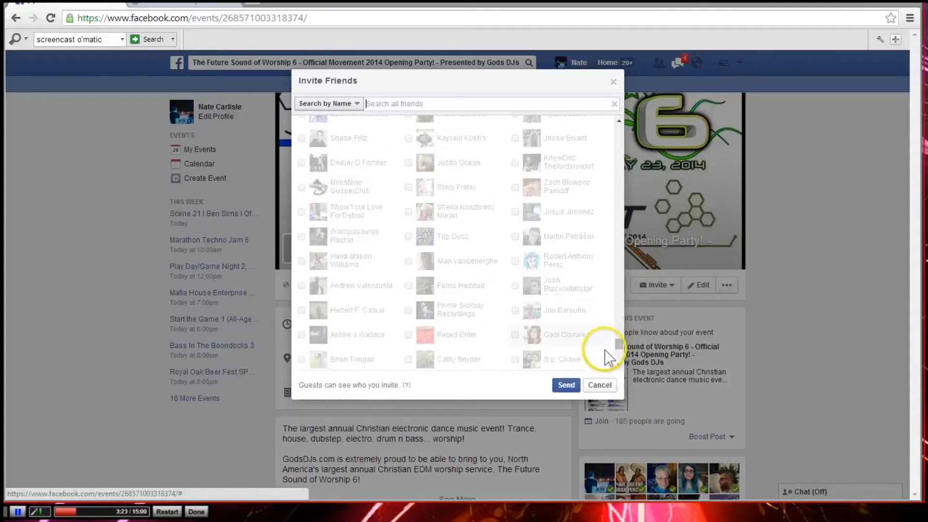
pyautogui.scroll(-3)
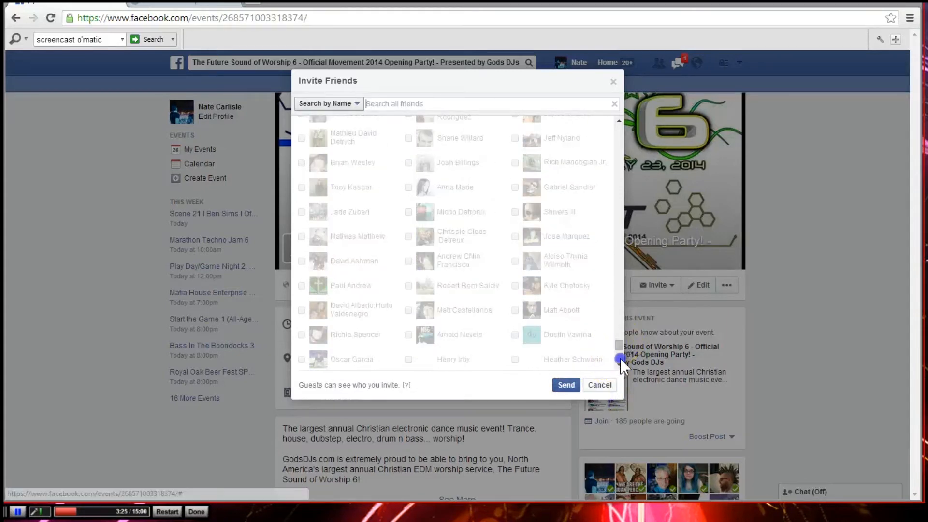
pyautogui.scroll(-3)
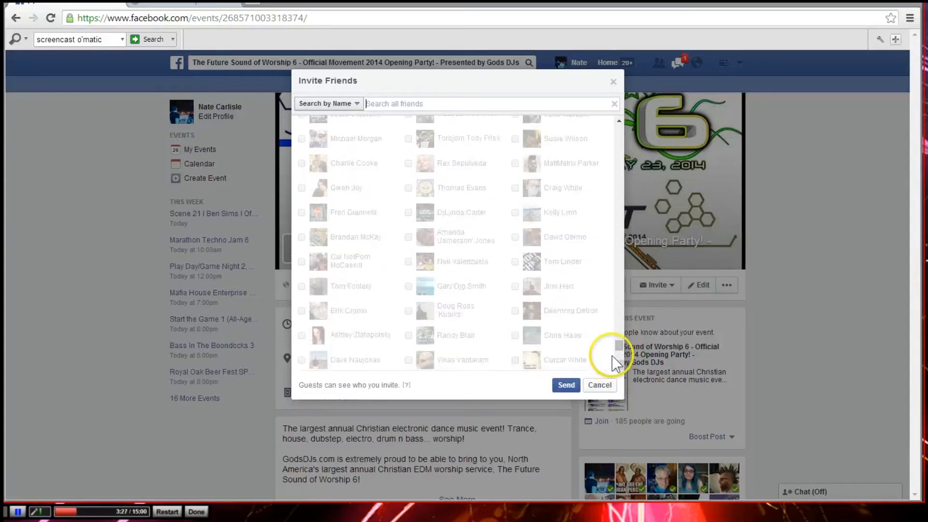
pyautogui.scroll(-3)
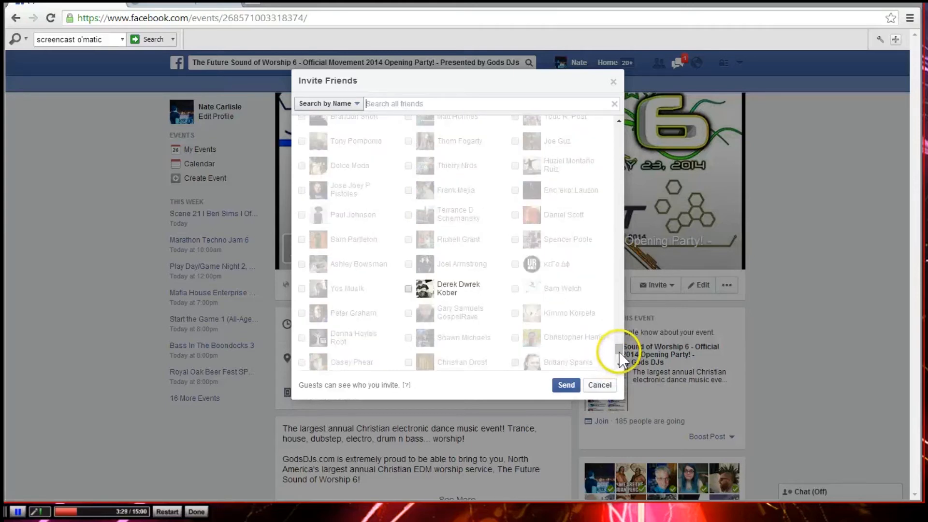
pyautogui.scroll(-3)
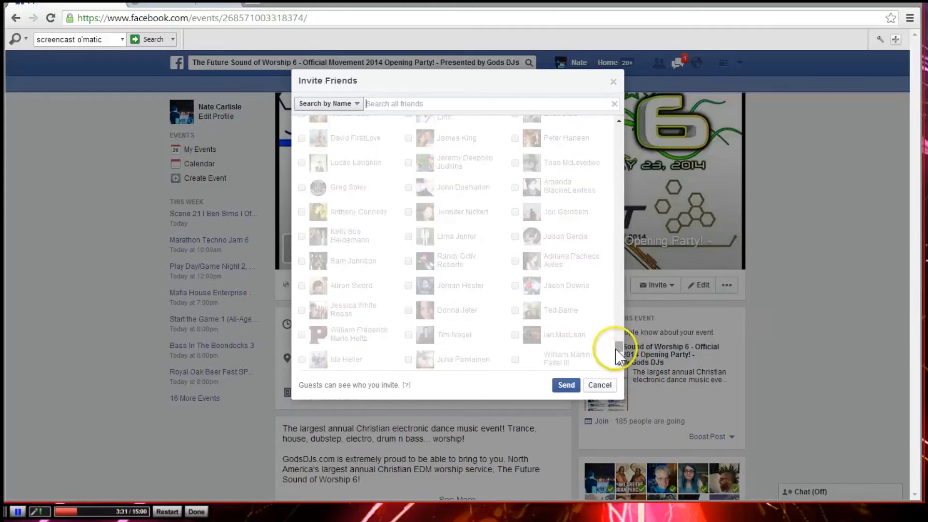
pyautogui.scroll(-3)
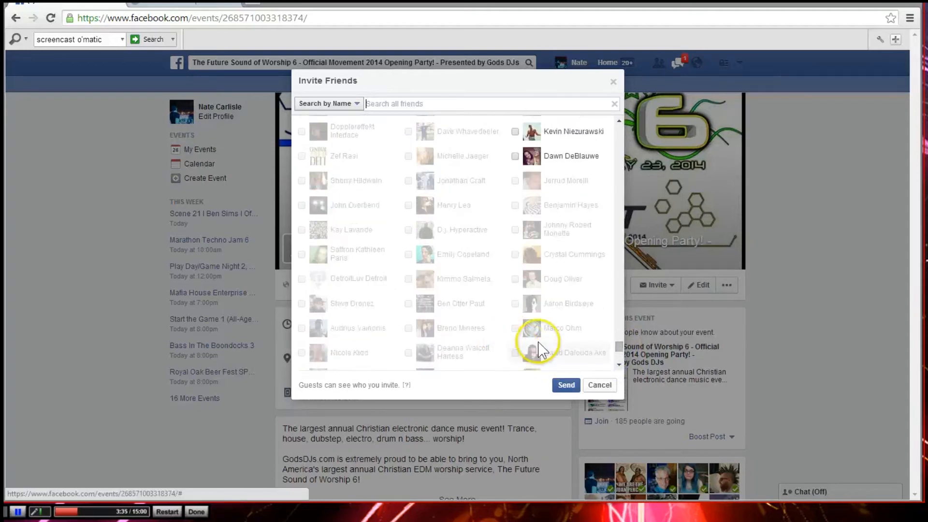
pyautogui.scroll(-3)
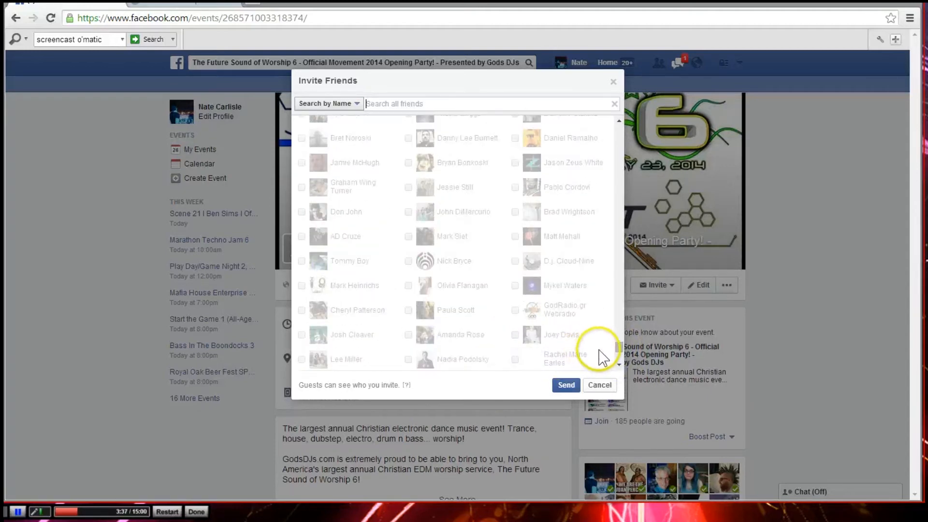
pyautogui.scroll(-3)
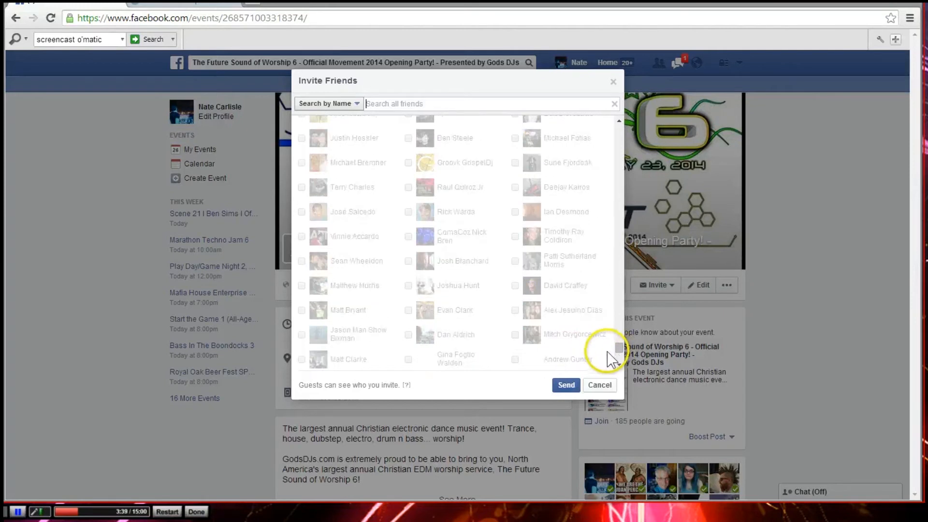
pyautogui.scroll(-3)
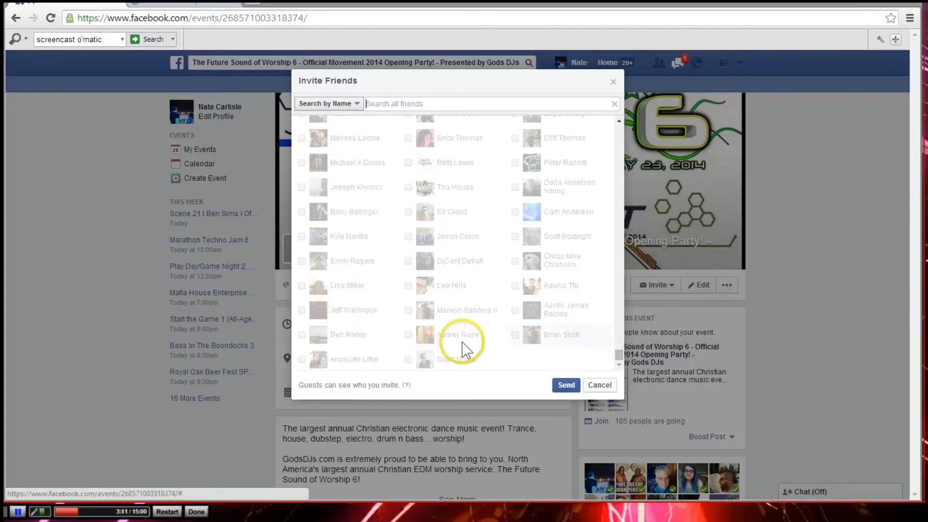
pyautogui.moveTo(304, 45)
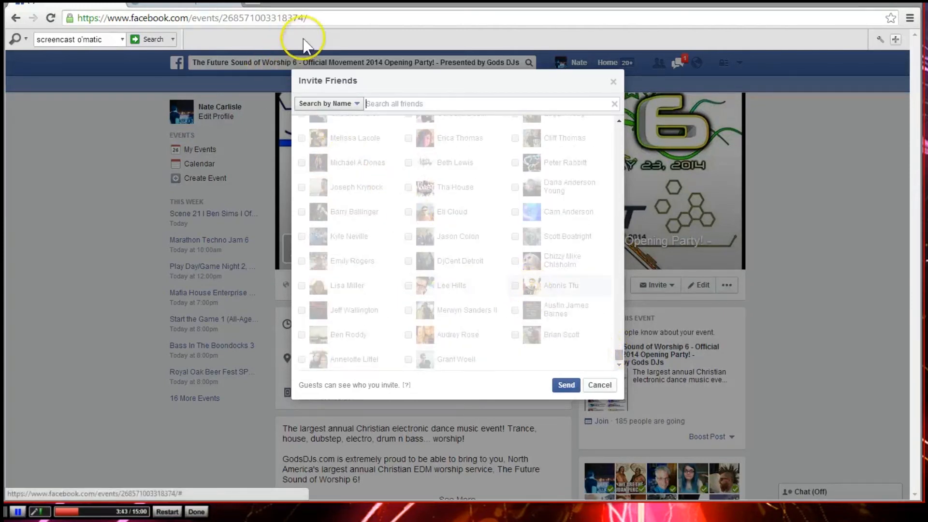
pyautogui.moveTo(490, 260)
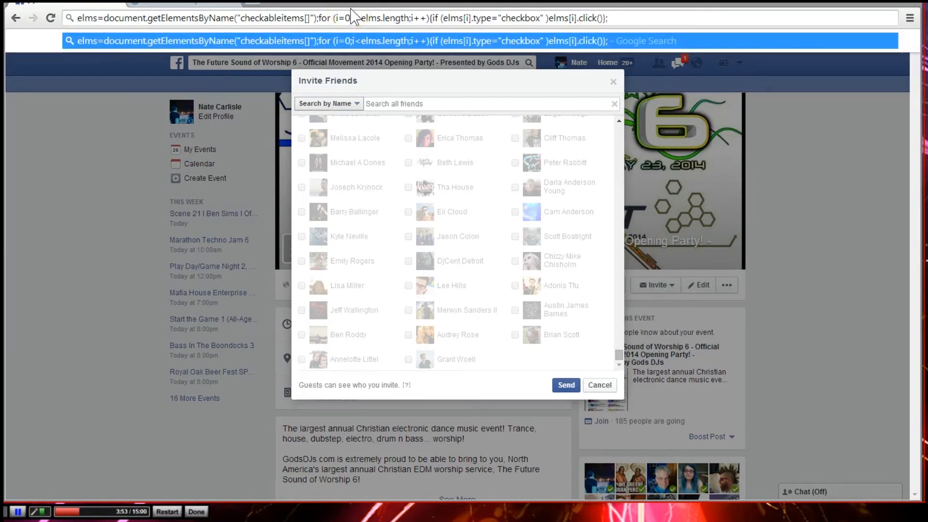
pyautogui.moveTo(437, 41)
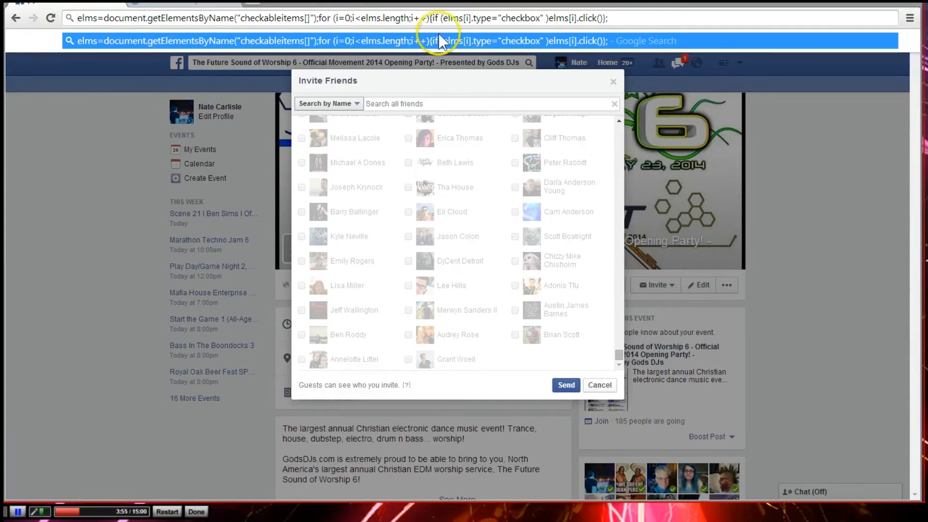
# Enter the checkbox-clicking snippet in Chrome's address bar with the 'javascript:' prefix and run it
pyautogui.write('ja')
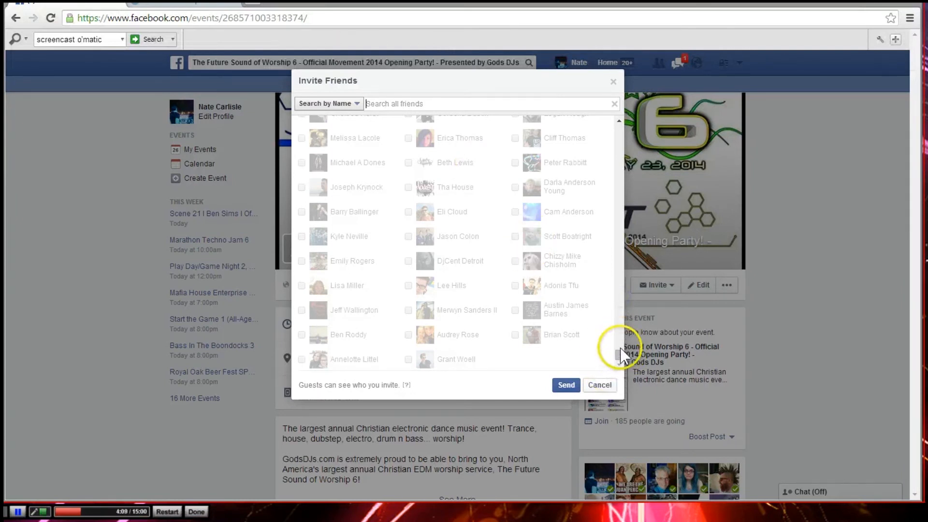
pyautogui.moveTo(622, 287)
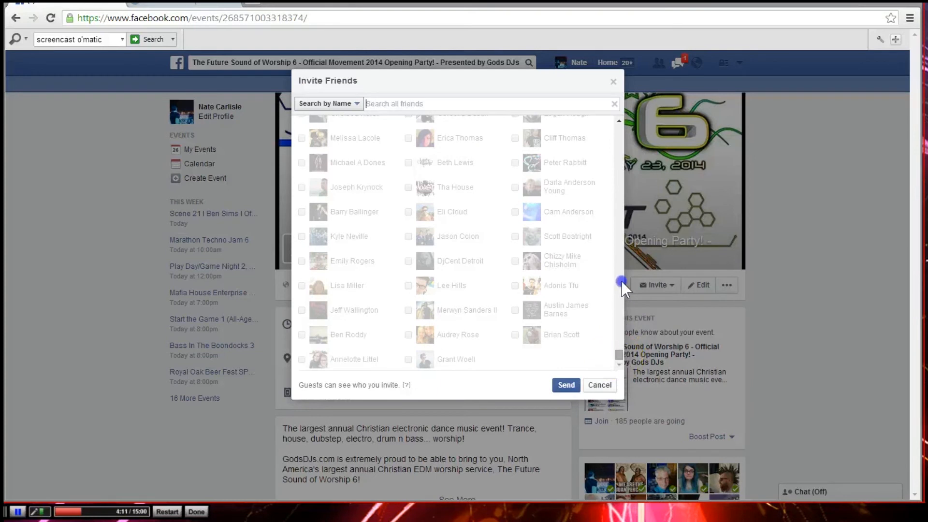
pyautogui.scroll(3)
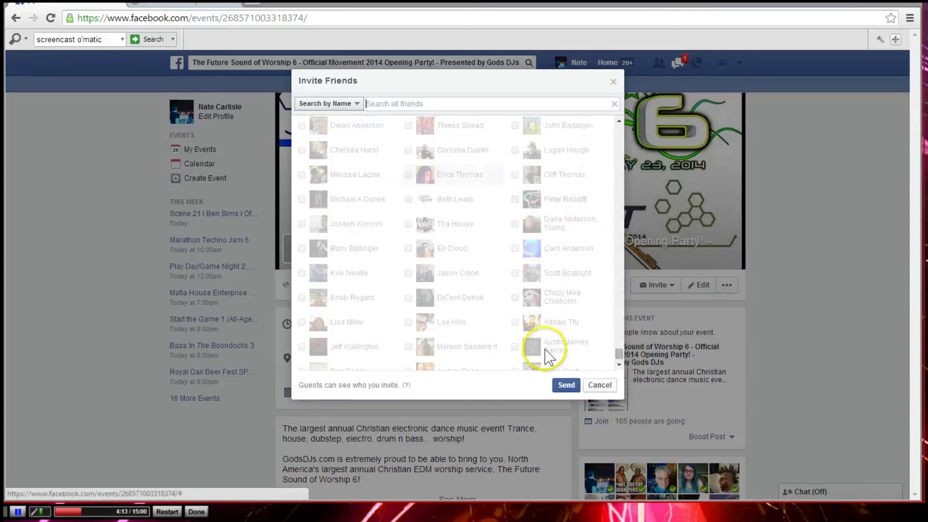
pyautogui.moveTo(622, 367)
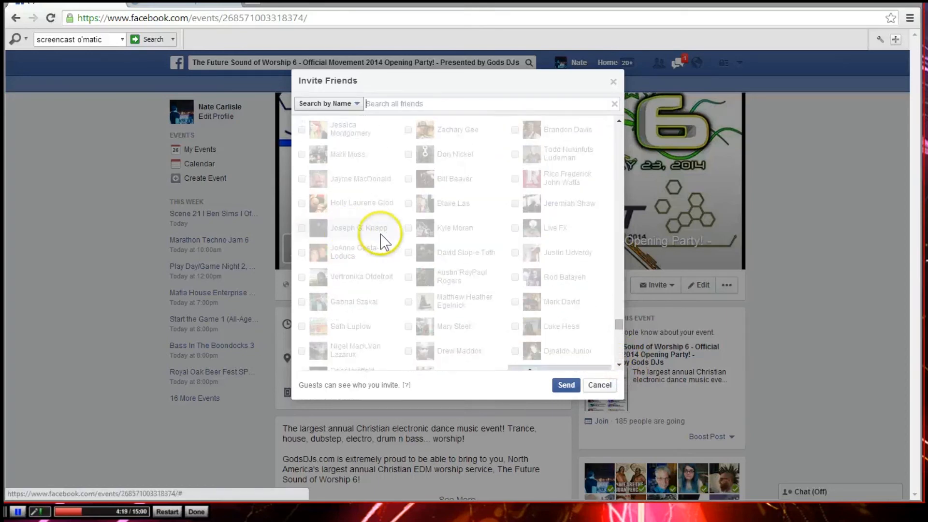
pyautogui.scroll(-3)
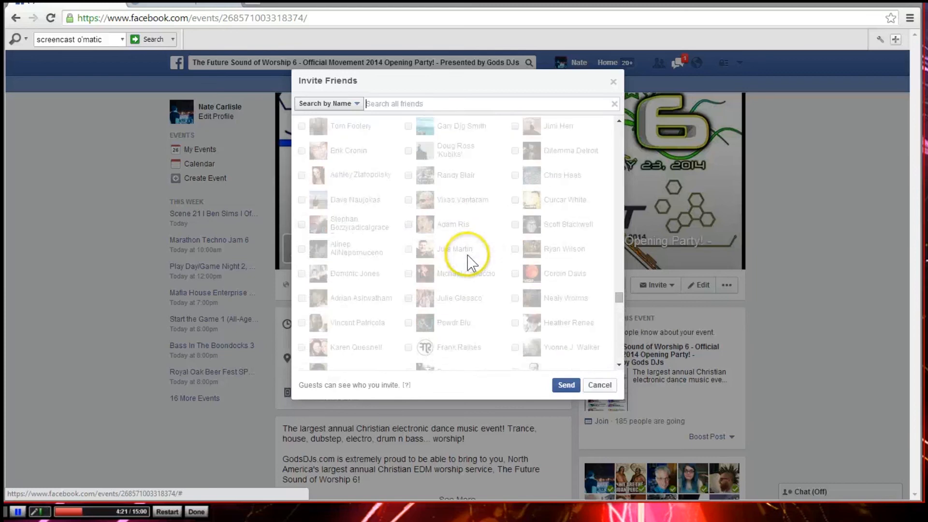
pyautogui.scroll(-3)
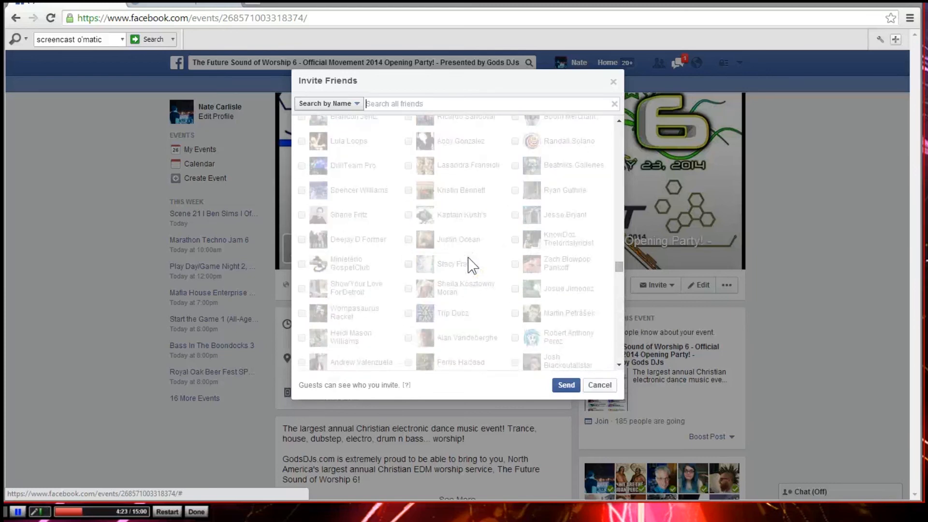
pyautogui.scroll(-3)
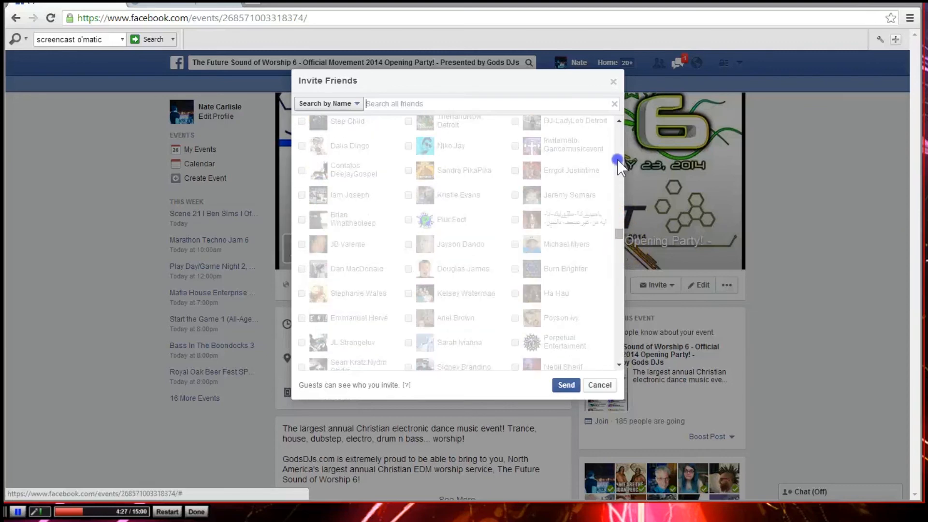
pyautogui.scroll(-3)
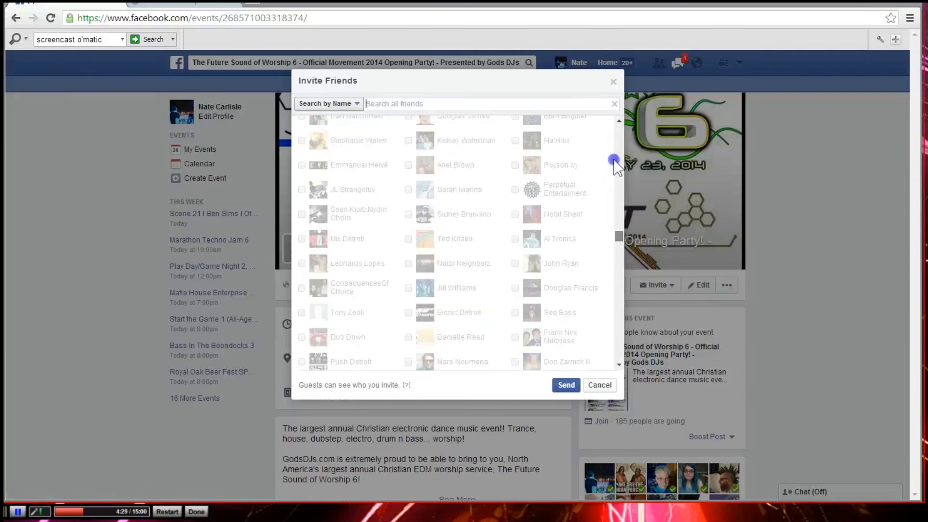
pyautogui.scroll(-3)
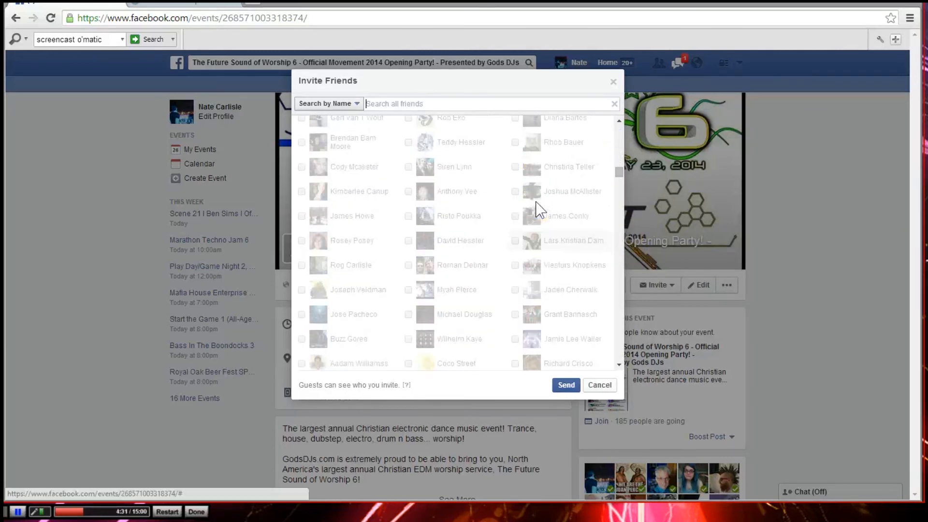
pyautogui.scroll(-3)
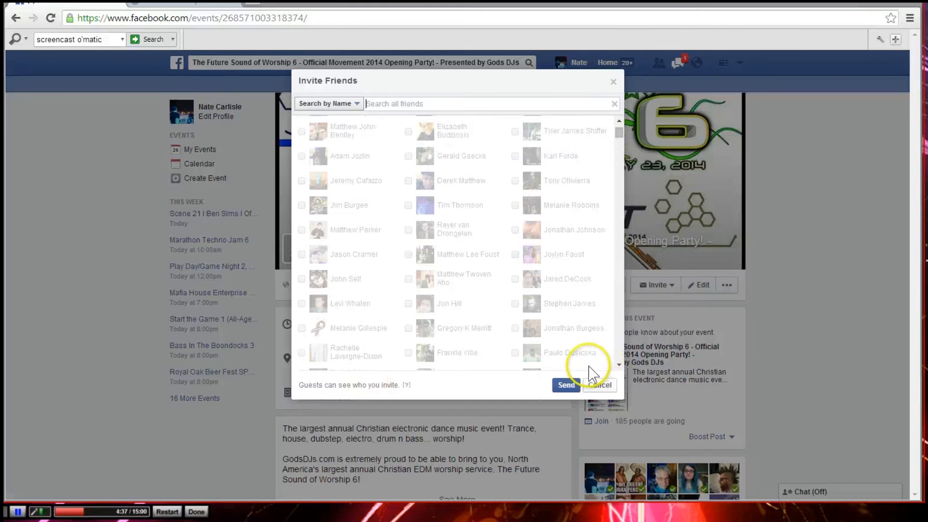
pyautogui.moveTo(594, 376)
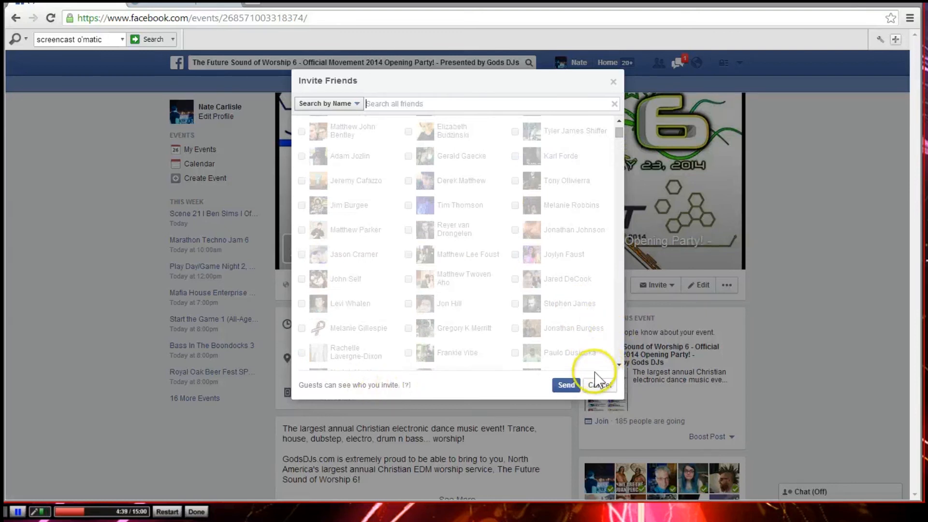
pyautogui.moveTo(716, 420)
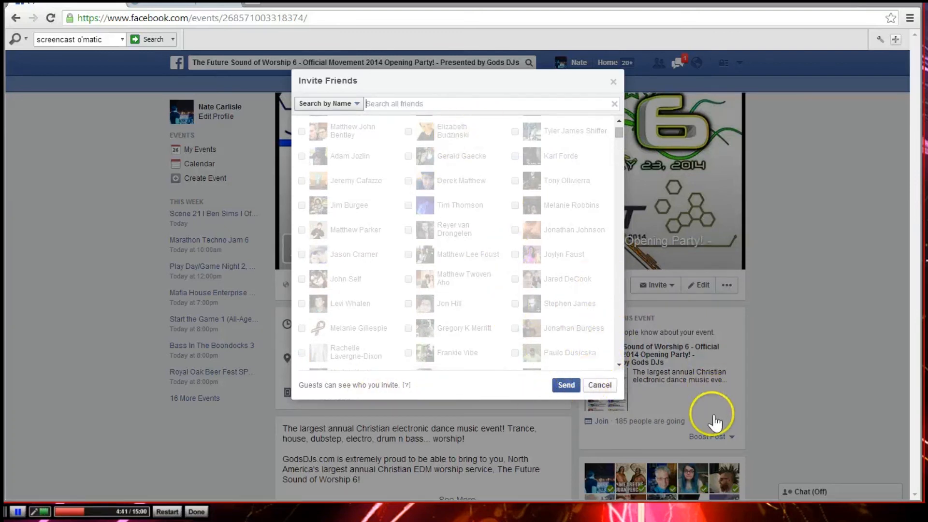
pyautogui.moveTo(772, 379)
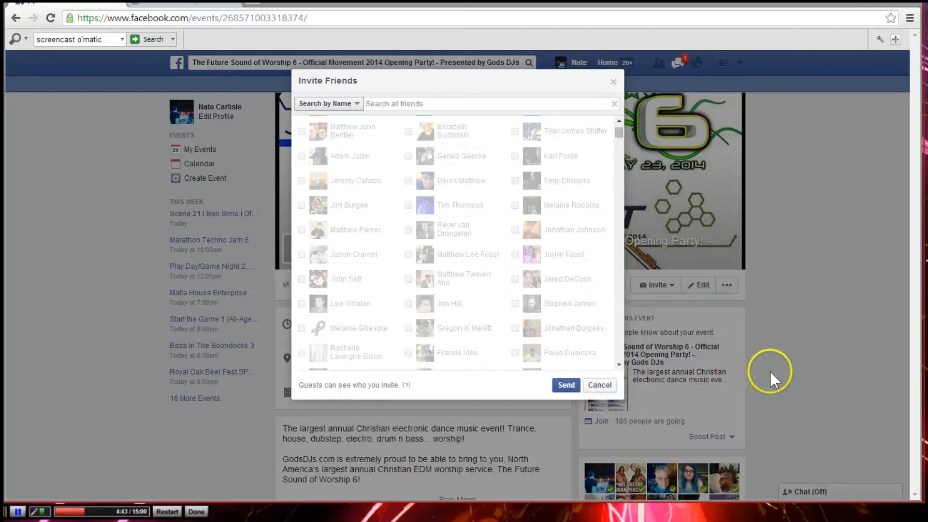
# Close the Invite Friends dialog and scroll the event page down to the 13.4K invited guest counts
pyautogui.click(599, 385)
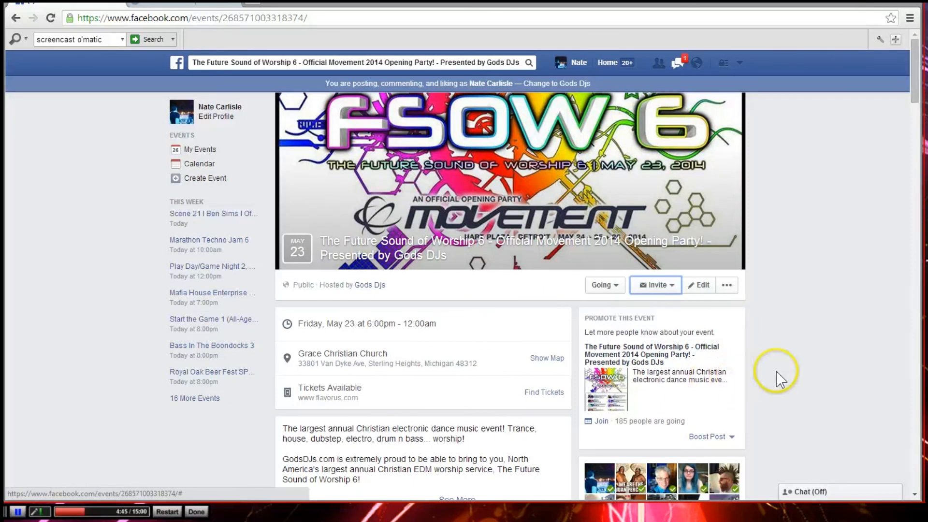
pyautogui.scroll(-3)
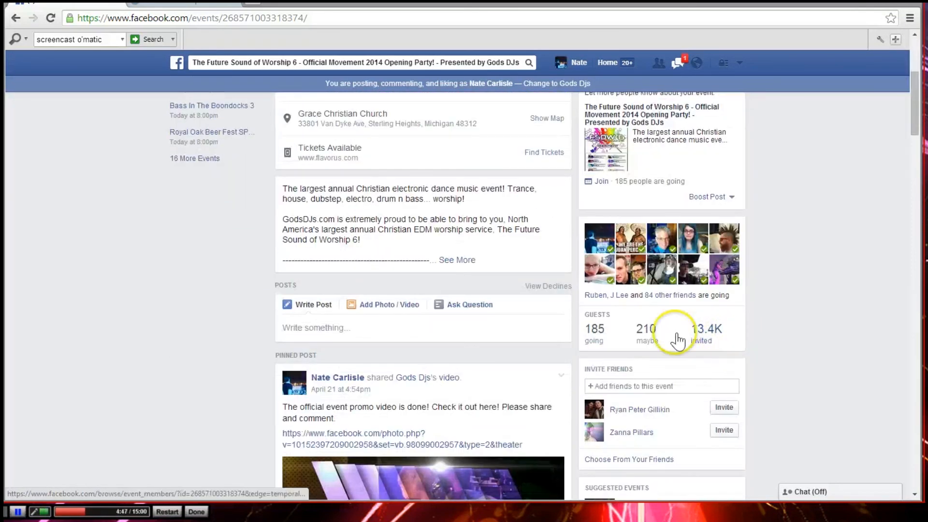
pyautogui.moveTo(713, 337)
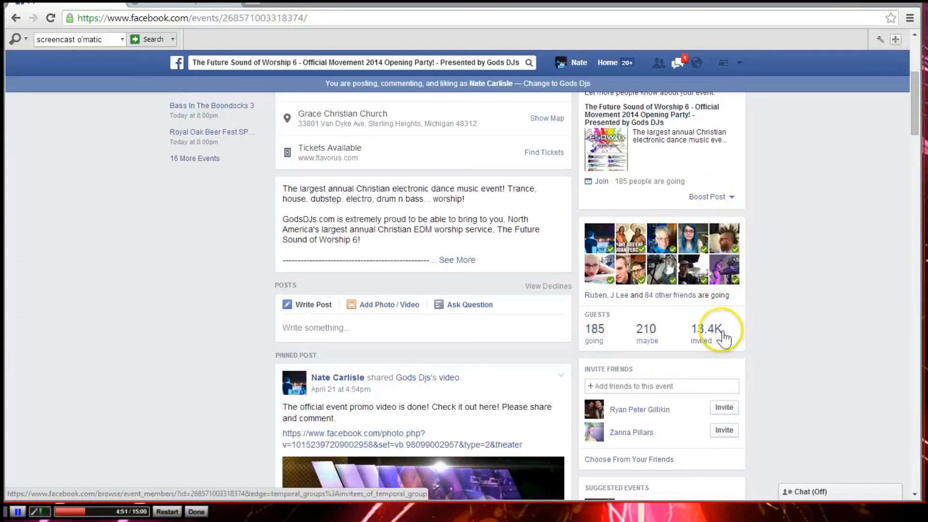
pyautogui.moveTo(795, 336)
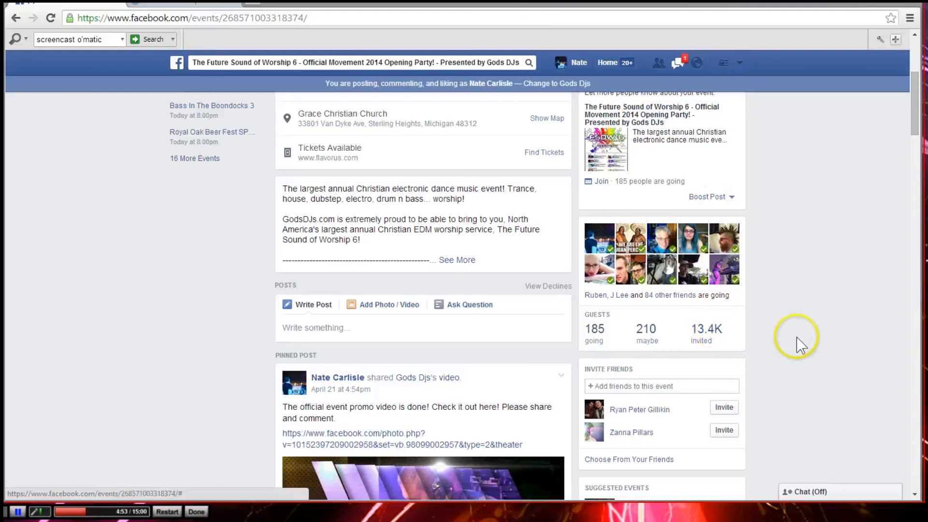
pyautogui.moveTo(733, 311)
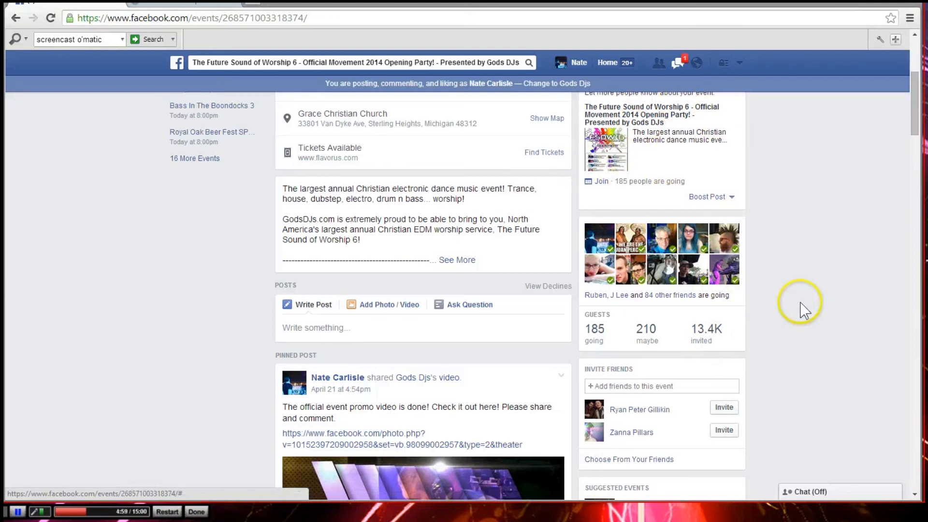
pyautogui.moveTo(80, 276)
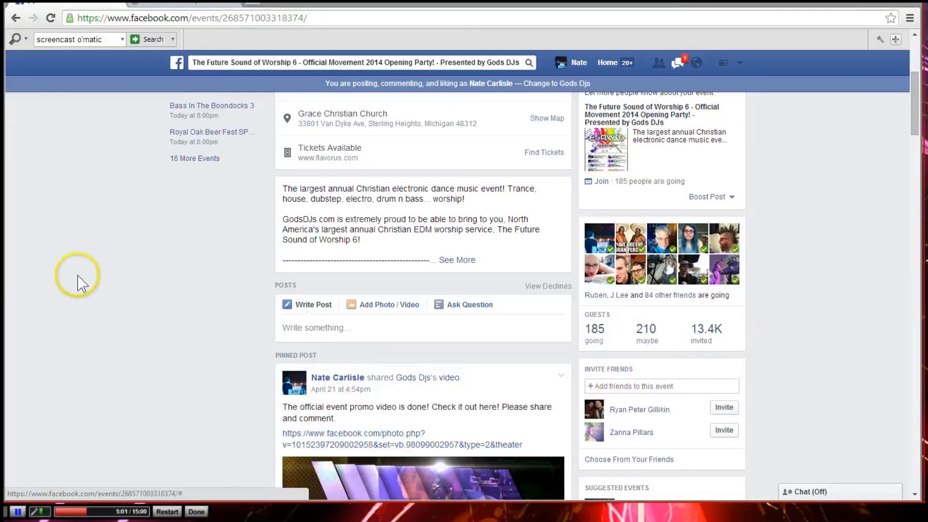
pyautogui.moveTo(184, 198)
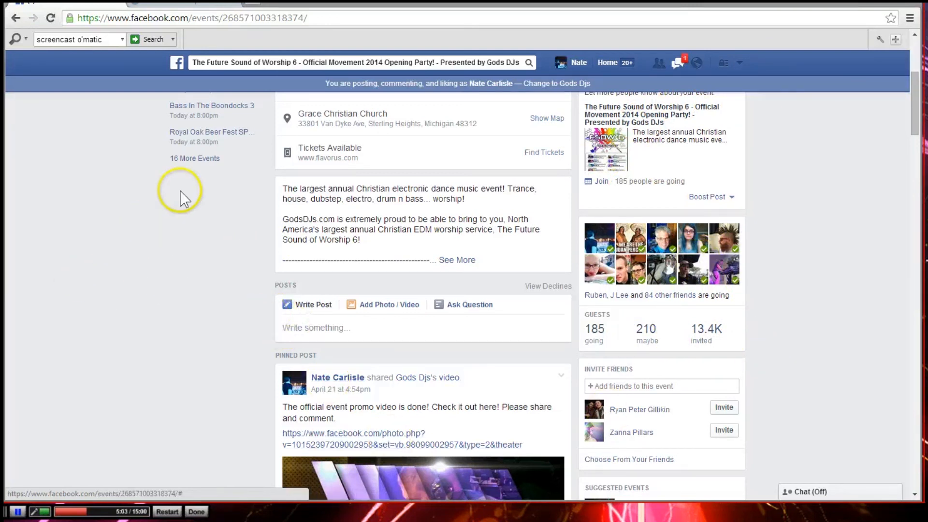
pyautogui.moveTo(185, 370)
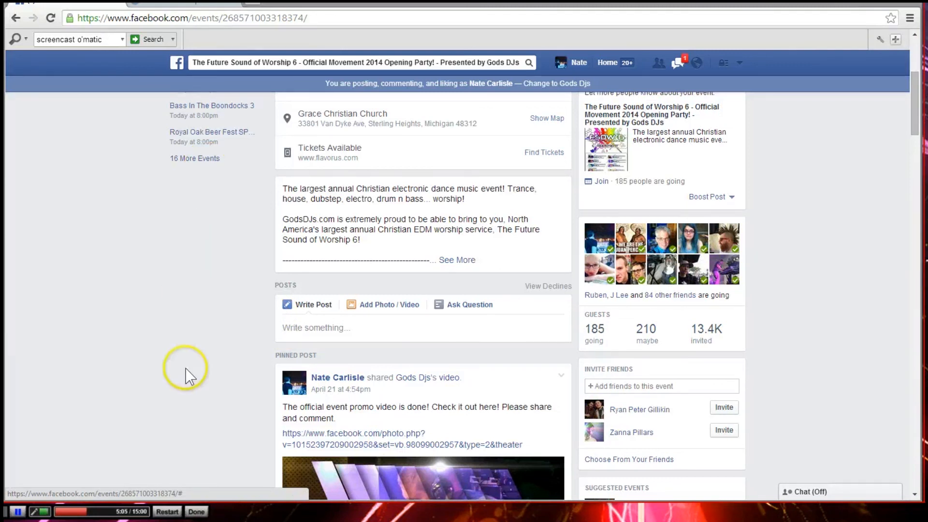
pyautogui.moveTo(195, 337)
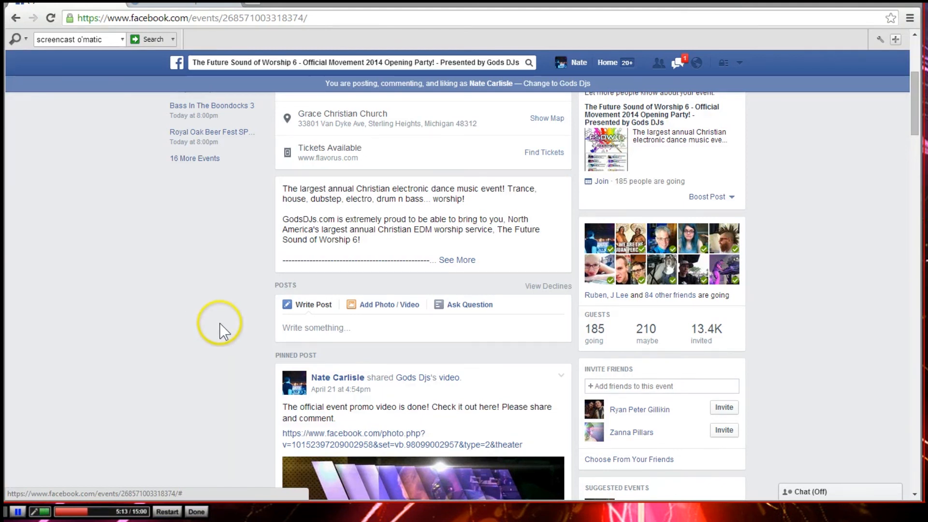
pyautogui.moveTo(228, 458)
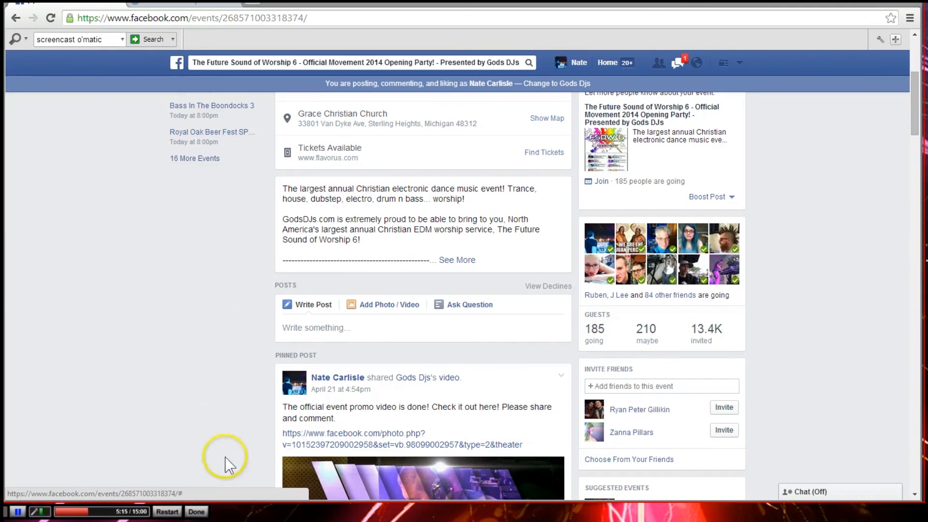